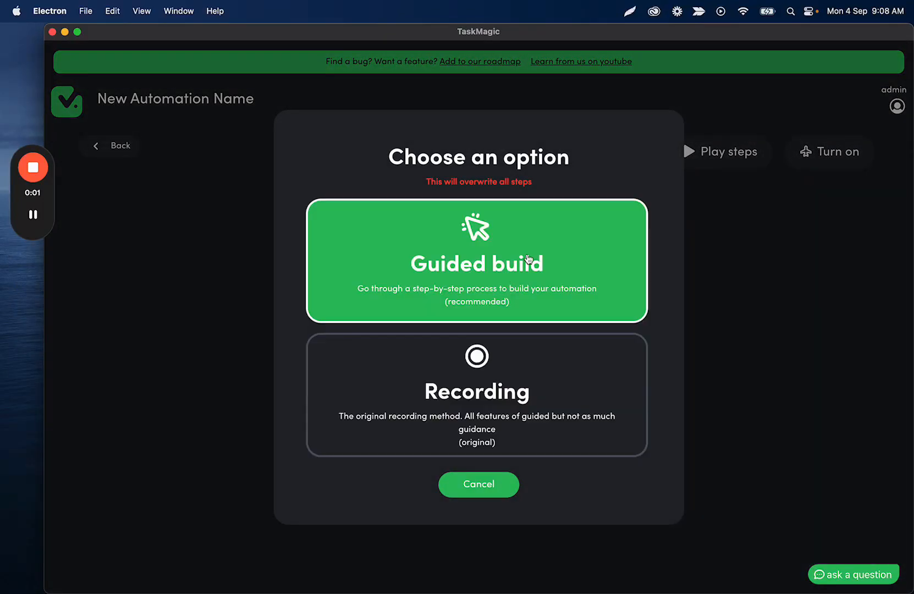
click(476, 261)
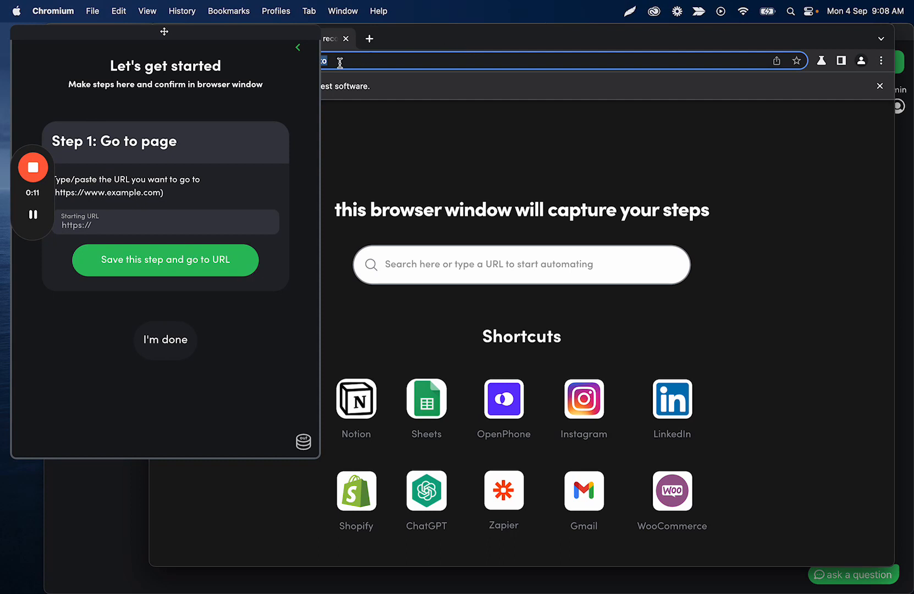
mouse_move(283, 68)
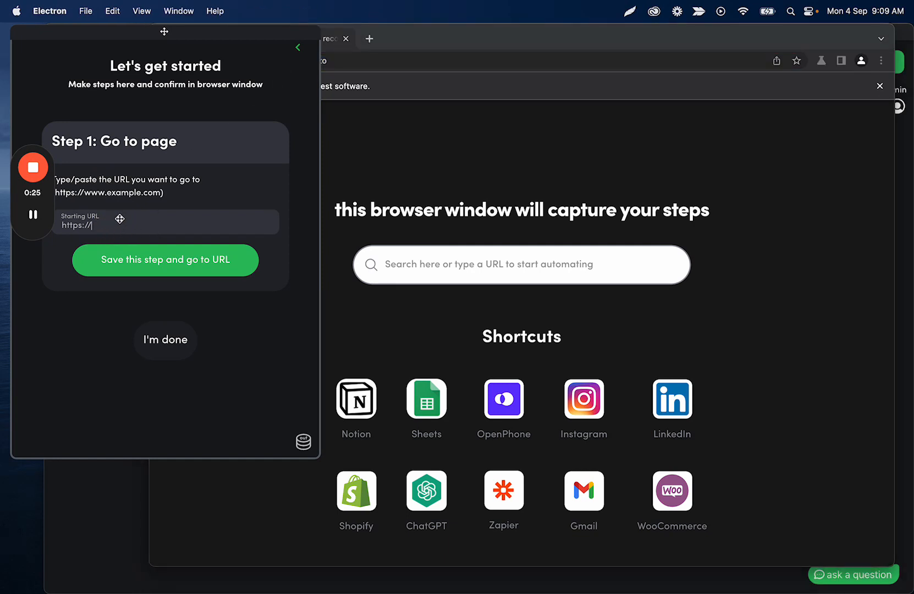
text(https://www.youtube.com/watch?v=uQBZ3m1VRm0)
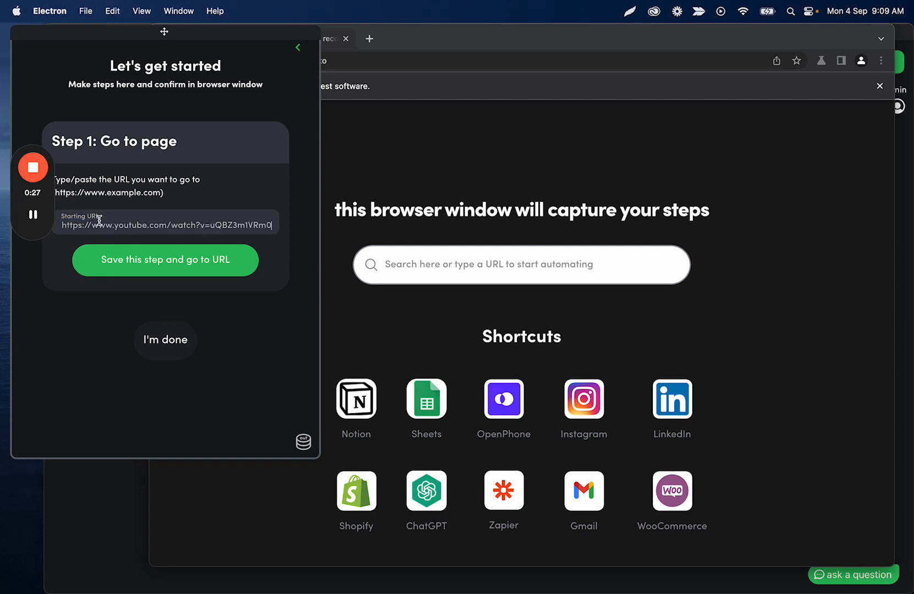
click(164, 260)
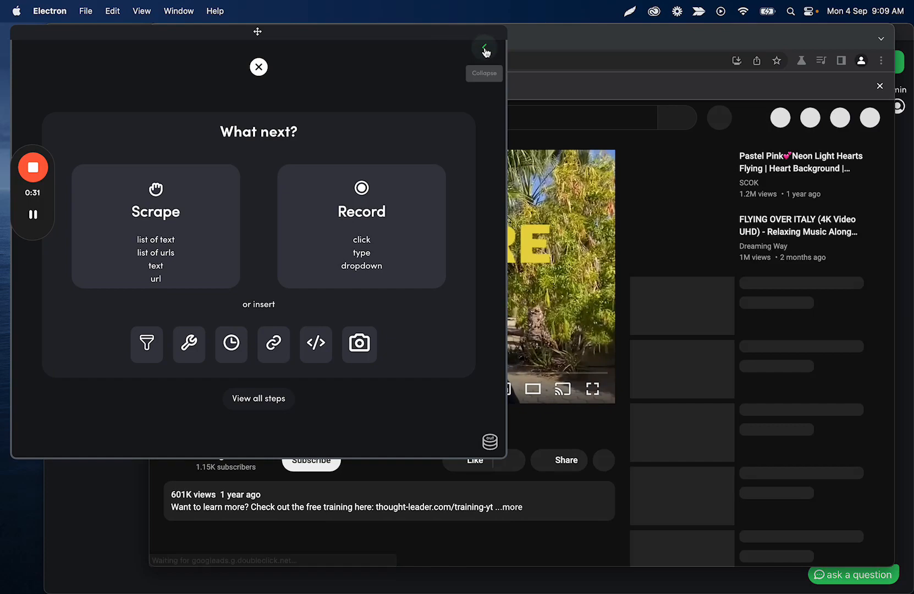
Leave the first video for YouTube home and open the 32 ChatGPT Tips for Beginners video
click(483, 48)
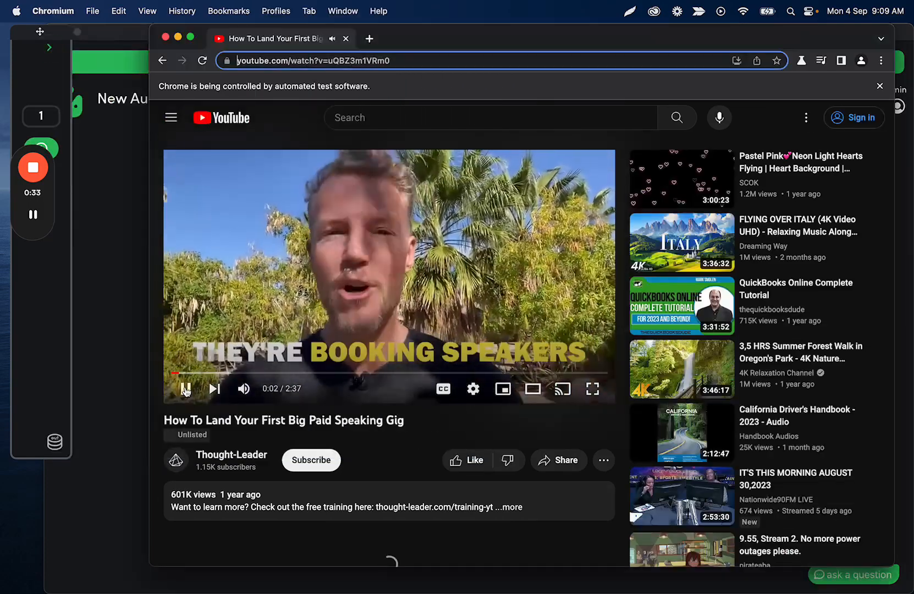
click(307, 373)
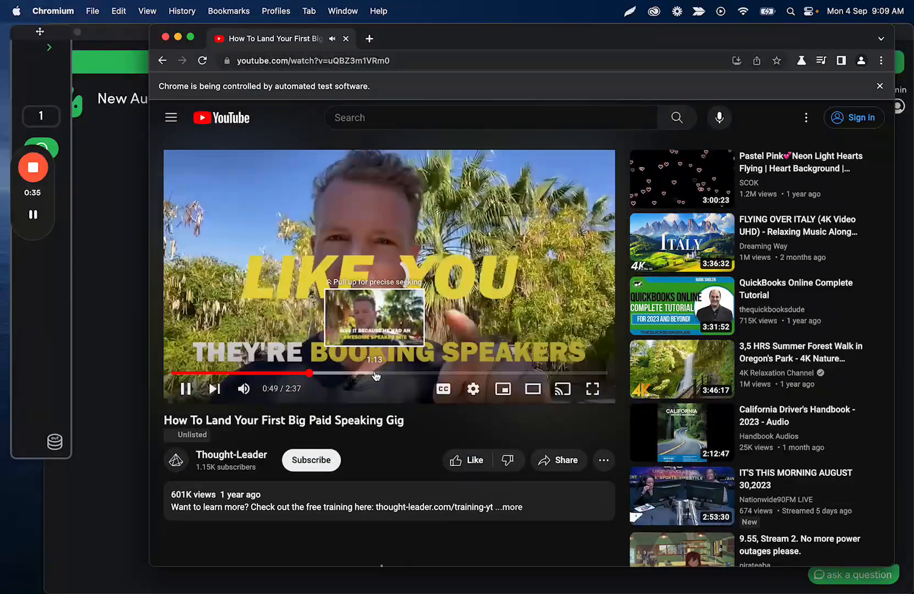
click(548, 373)
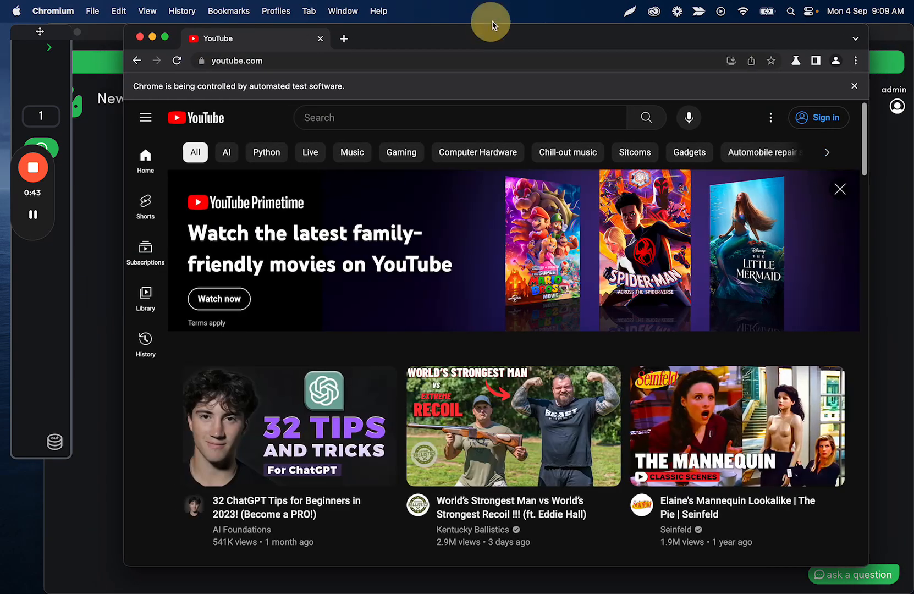
click(289, 426)
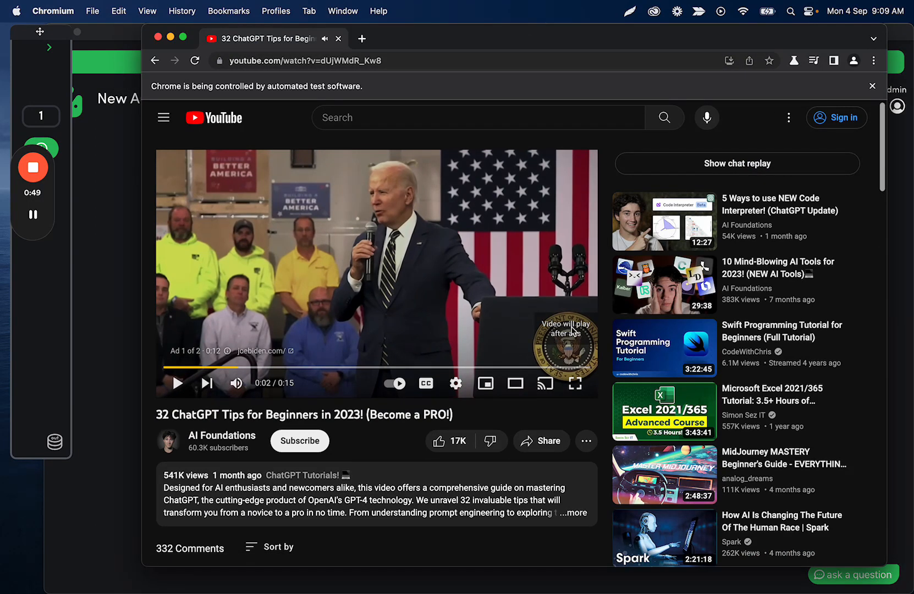
mouse_move(153, 172)
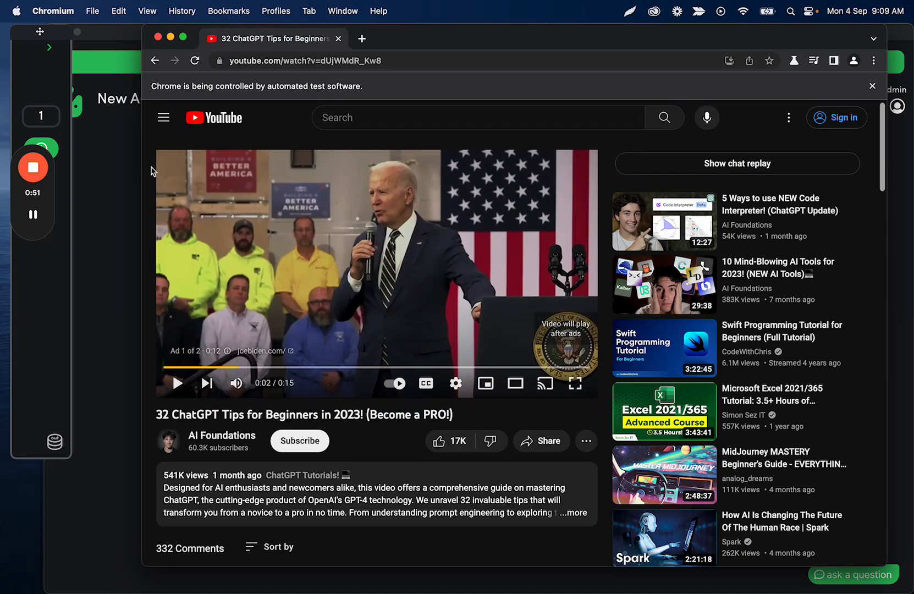
mouse_move(94, 104)
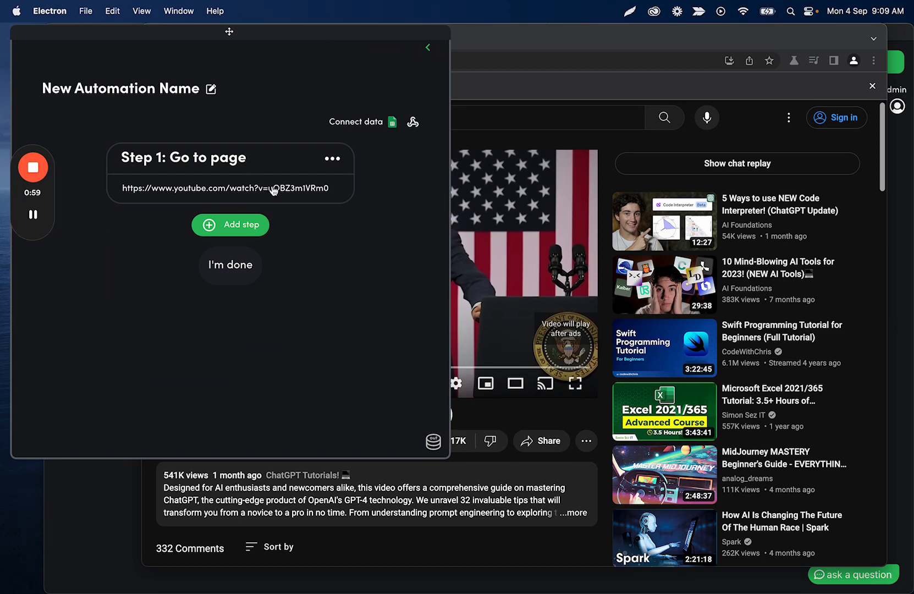
Repoint Step 1's URL at the ChatGPT Tips video and save it
click(230, 188)
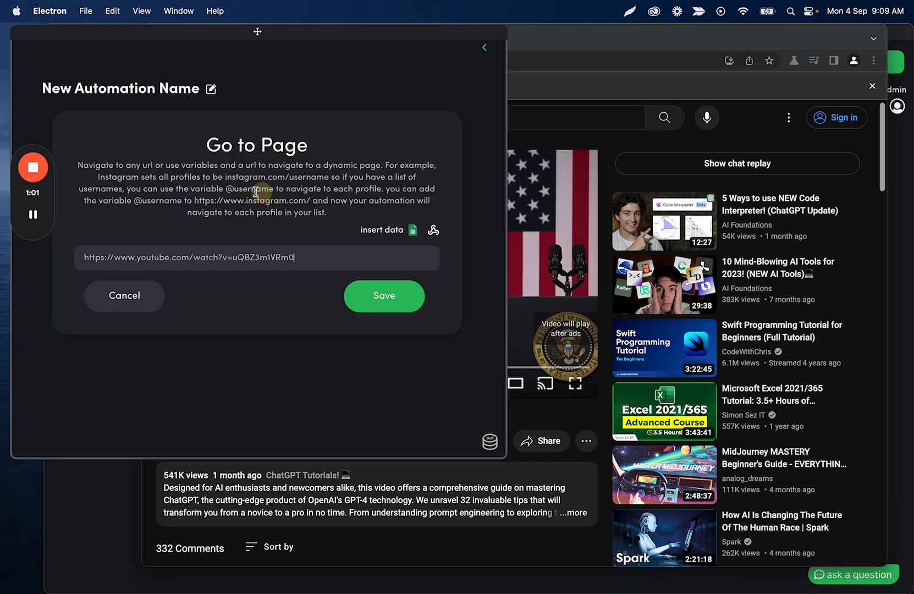
click(384, 296)
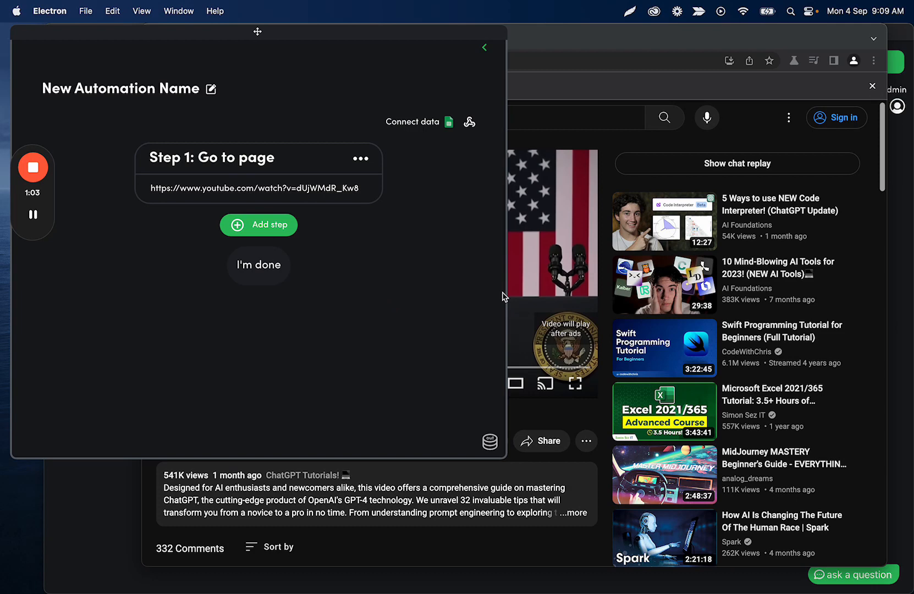
mouse_move(375, 229)
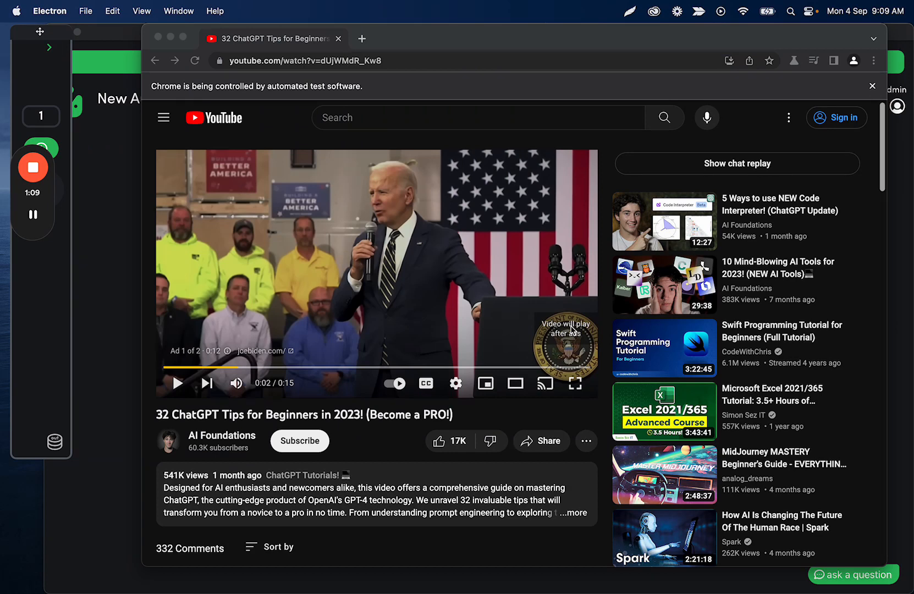
click(49, 47)
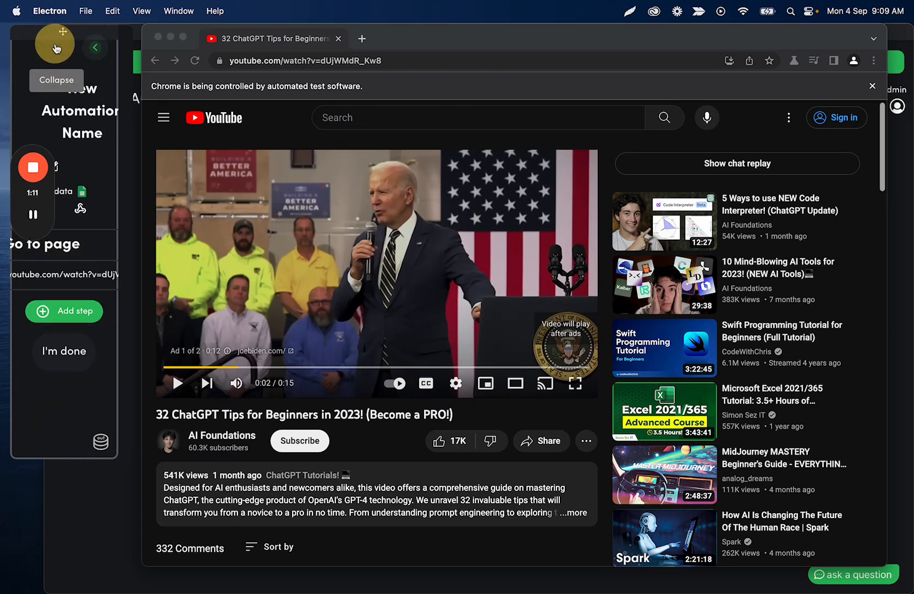
Add a scrape step capturing the 'Video will play after ads' text
click(64, 310)
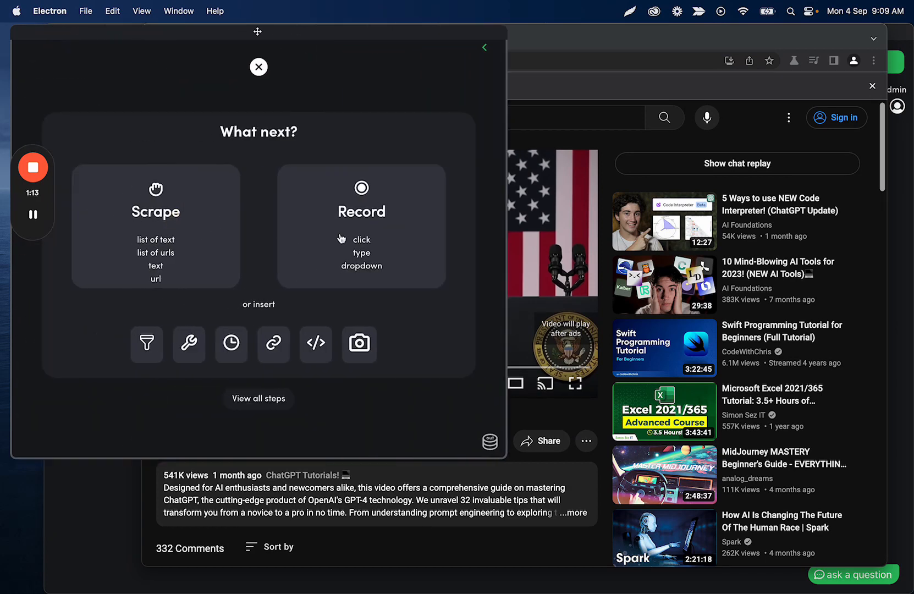
click(155, 226)
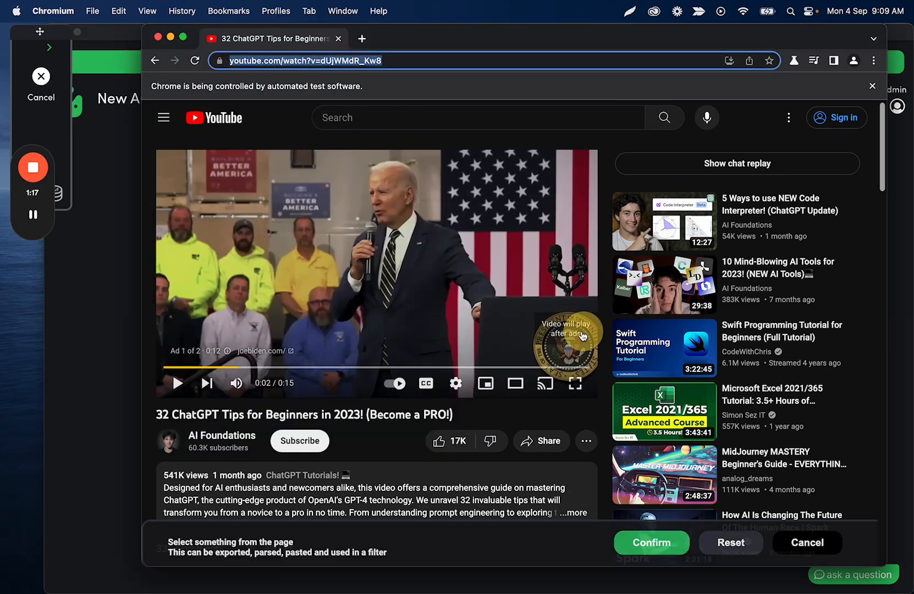
click(564, 325)
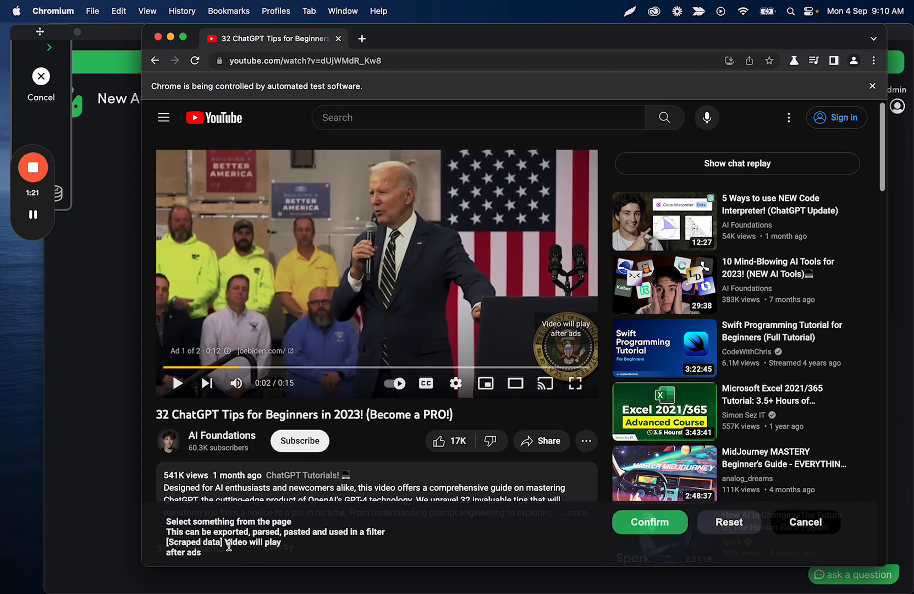
mouse_move(229, 555)
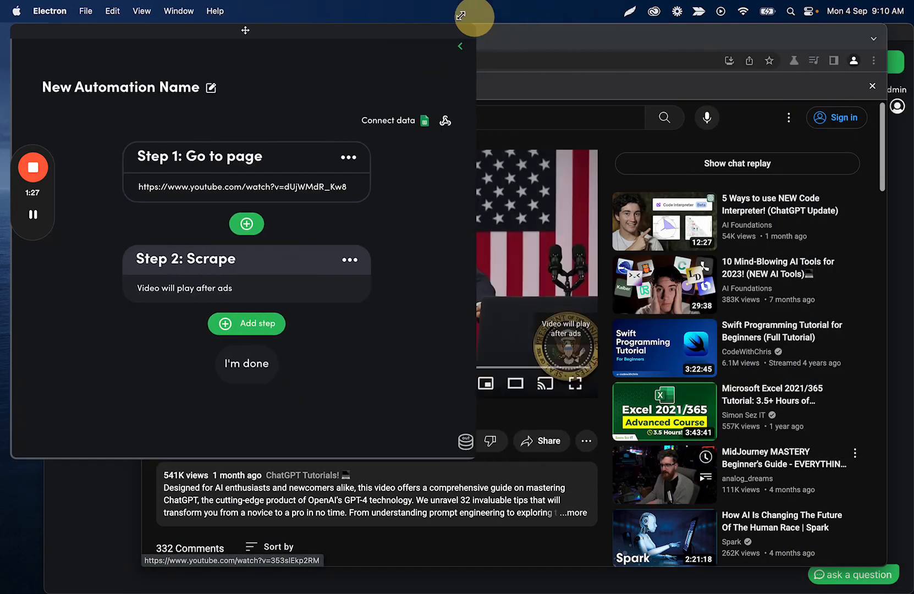
Add a recorded click step on the 'Video will play after ads' notice and confirm it
click(246, 324)
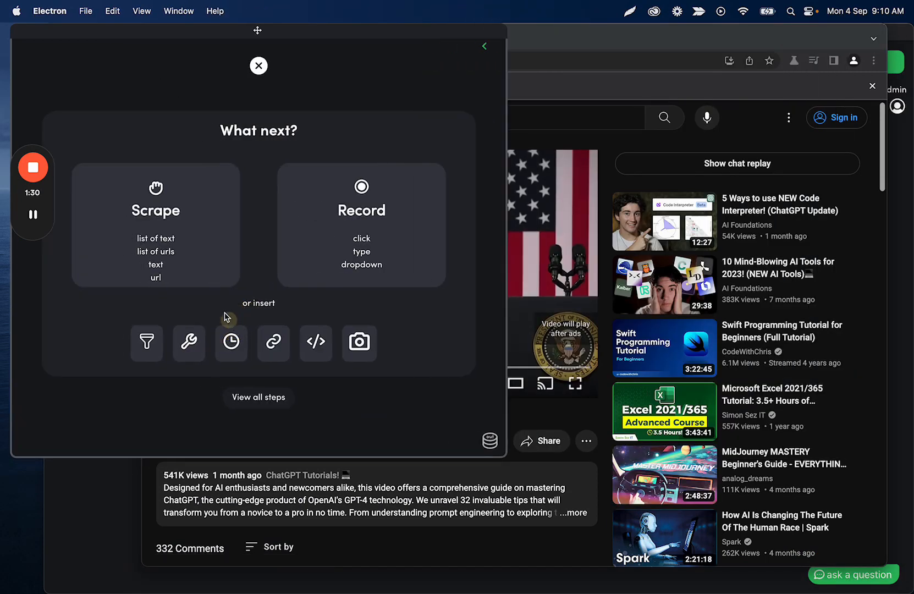
click(361, 210)
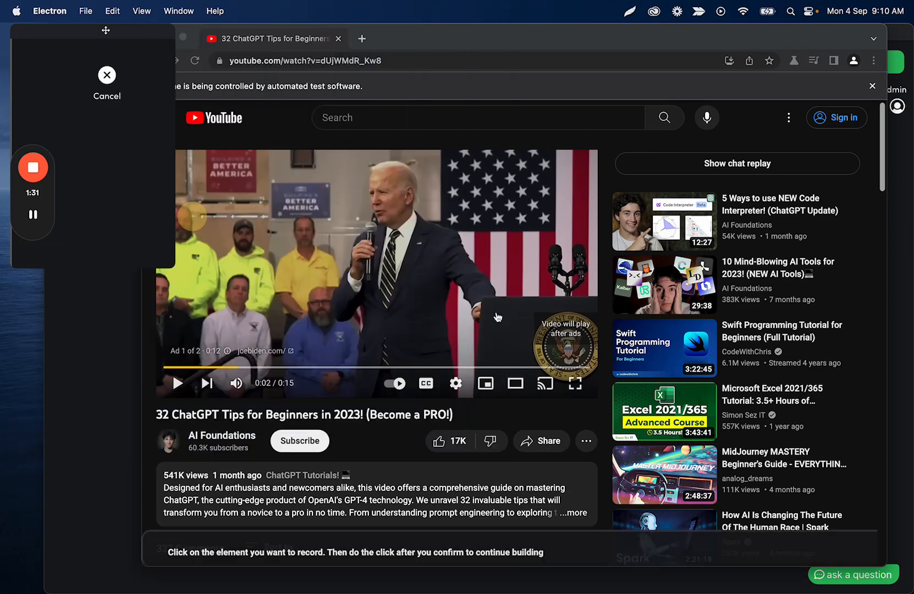
click(564, 326)
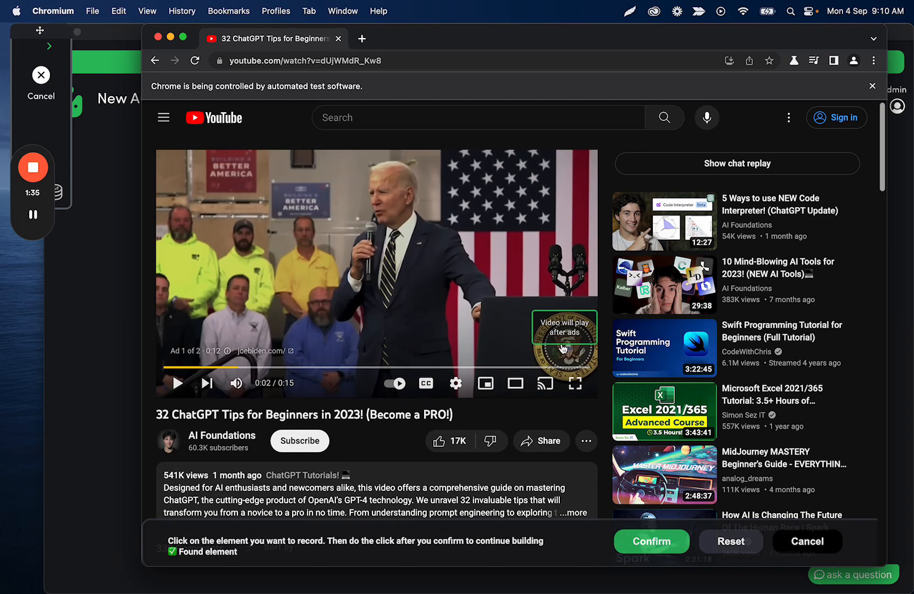
click(650, 541)
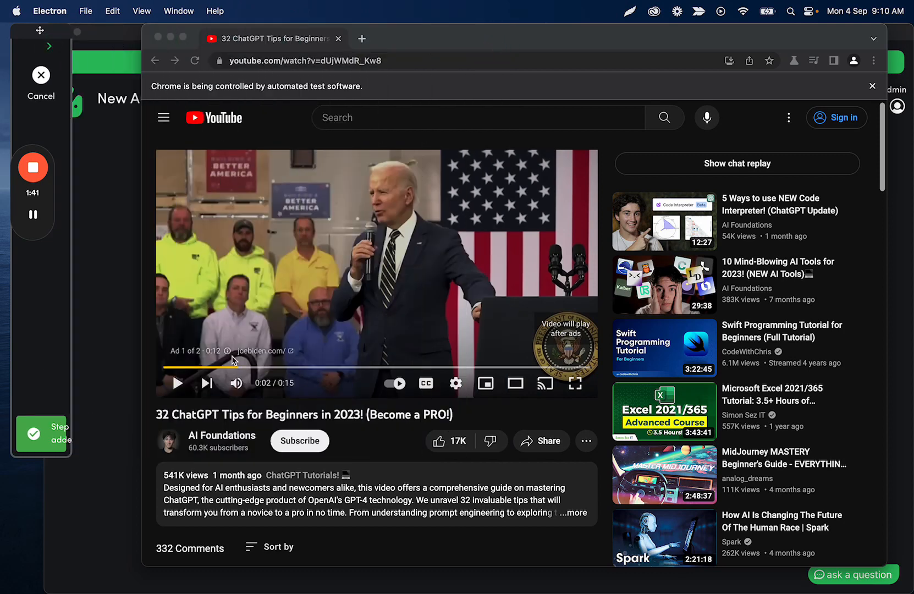
Delete the old scrape step so the click follows the page visit directly
click(179, 383)
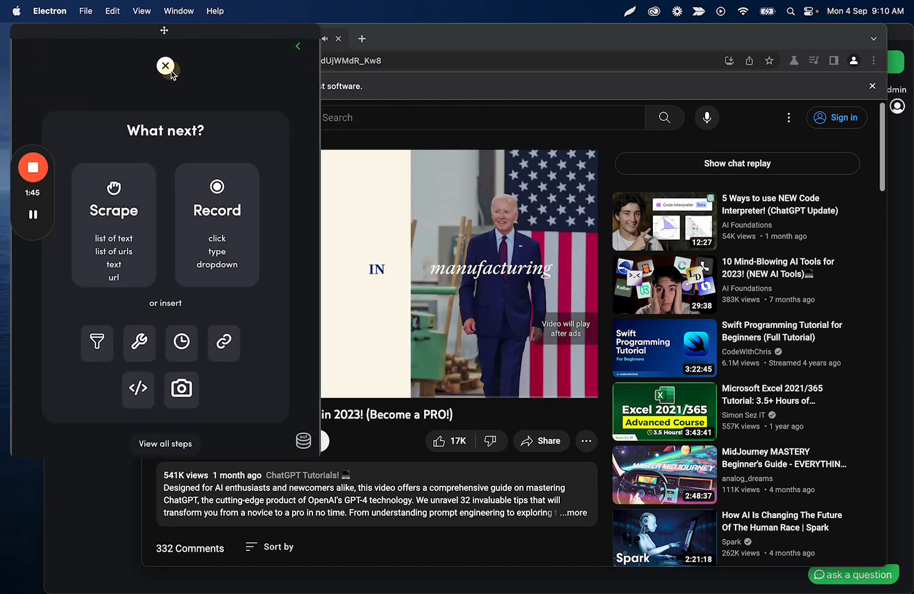
click(165, 65)
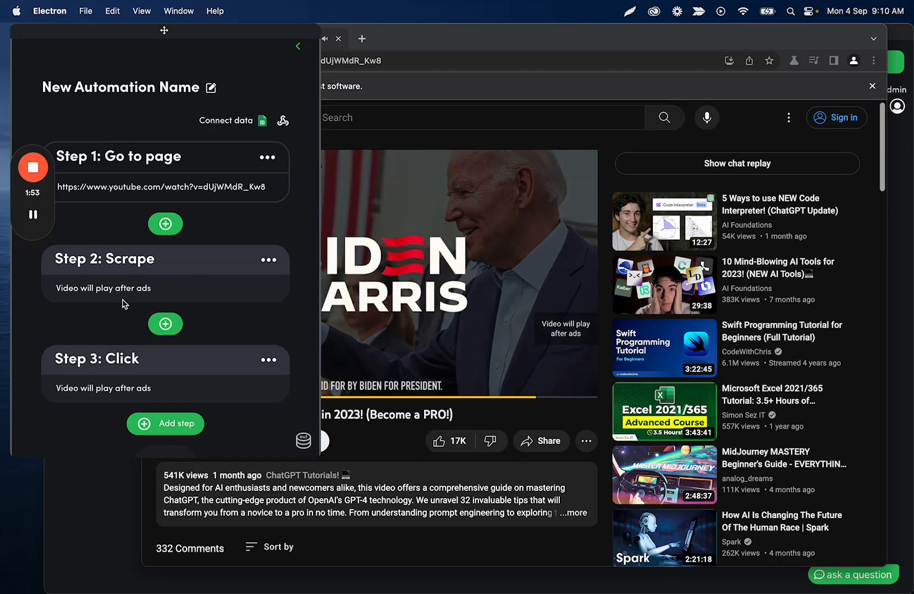
click(298, 45)
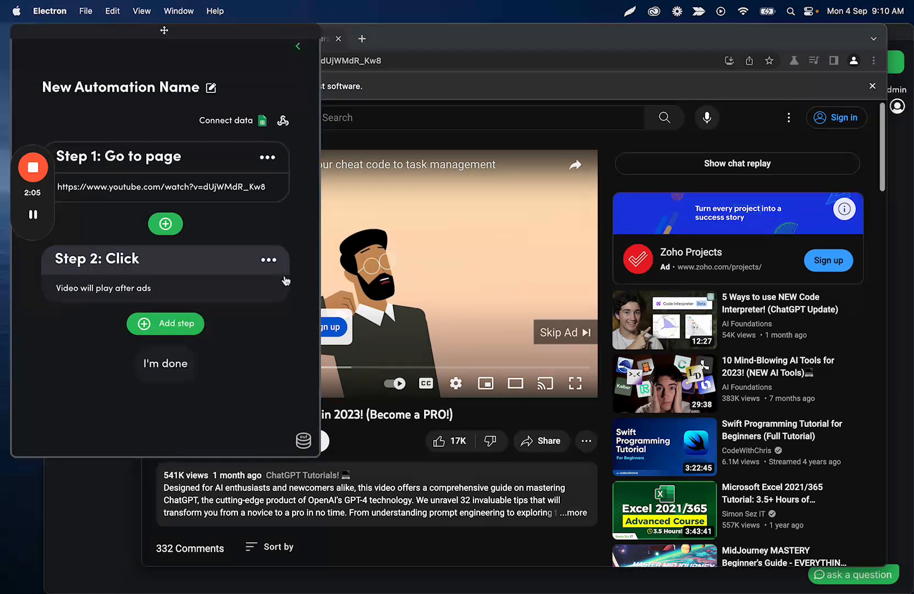
Replace the click step with a scrape of the Skip Ad label and confirm it
click(267, 258)
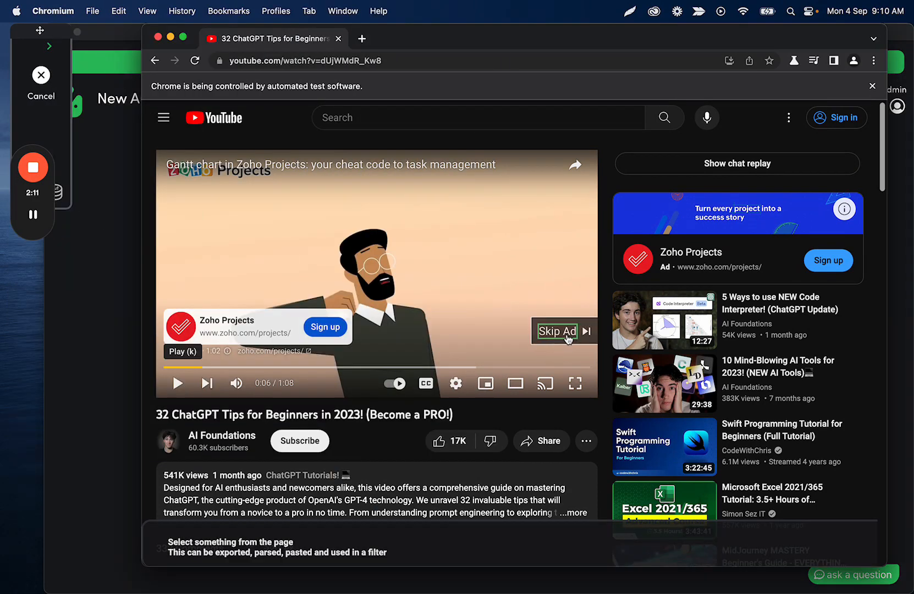
click(557, 332)
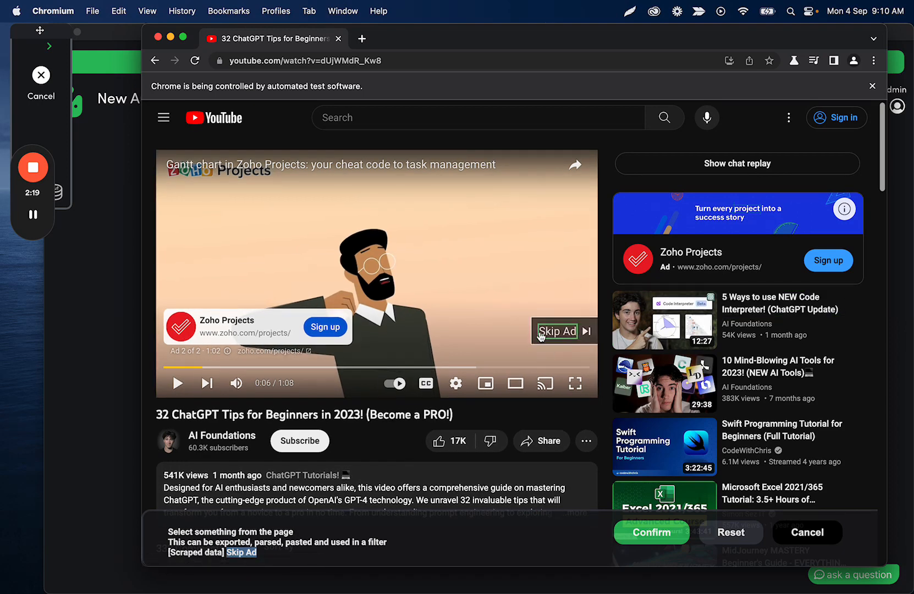
mouse_move(465, 298)
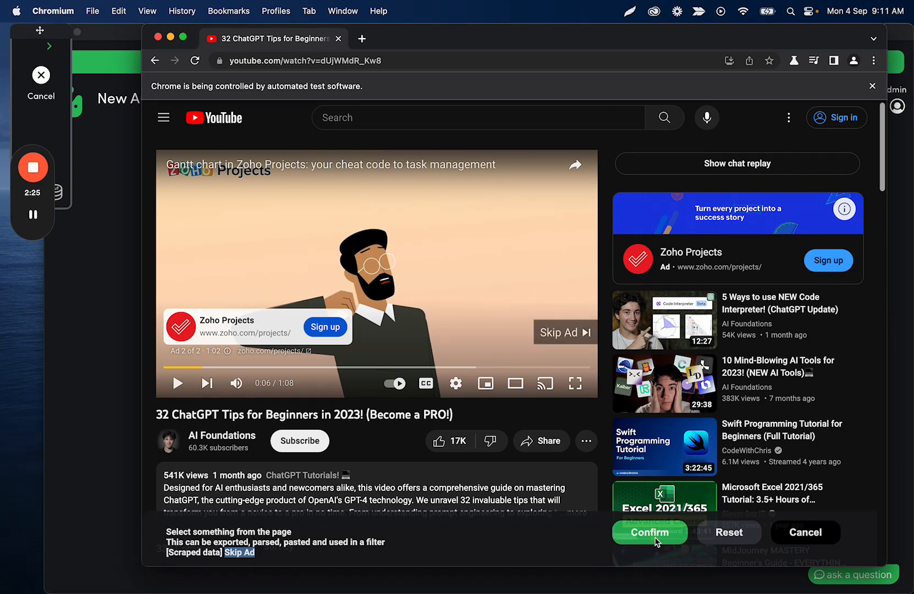
click(649, 532)
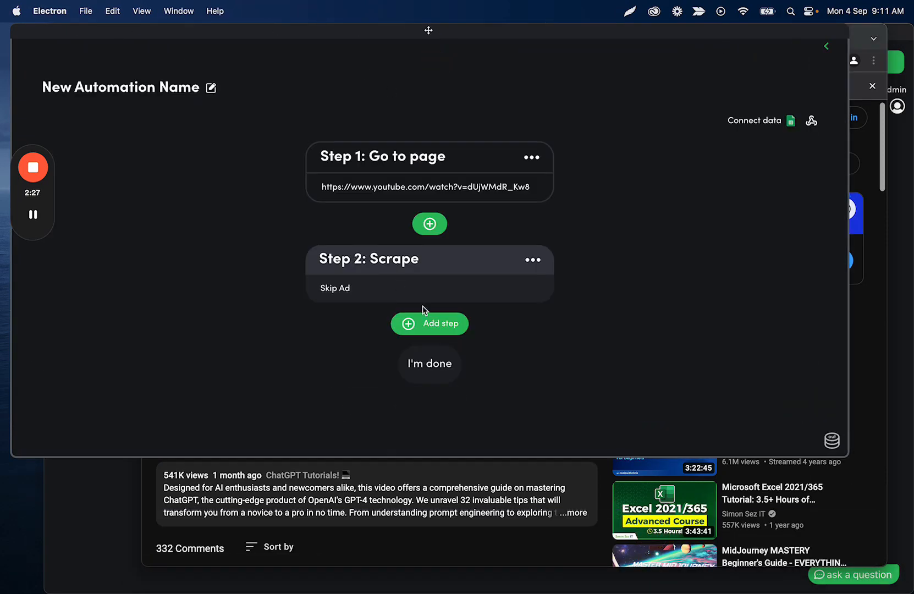
Add a third step recording a click on the Skip Ad label
click(429, 323)
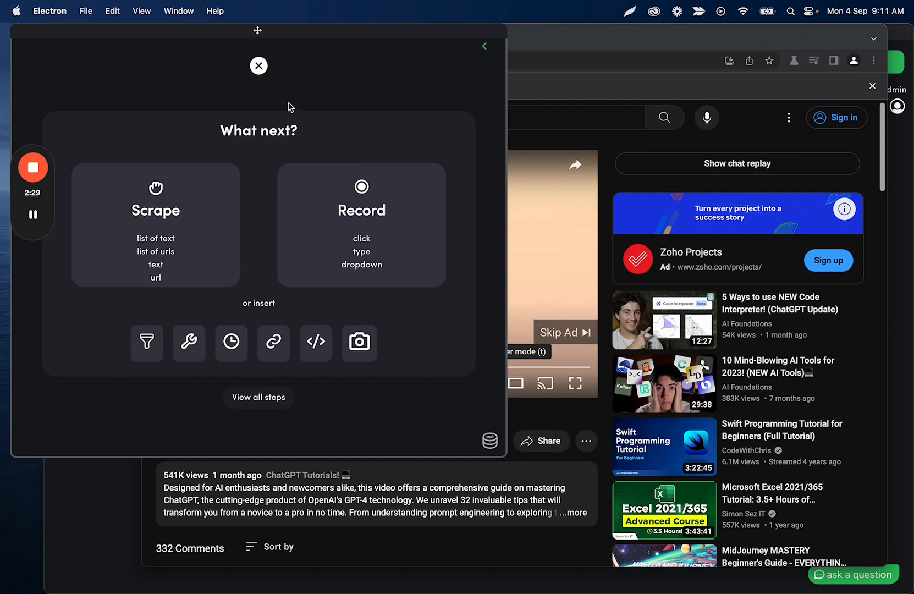
click(361, 210)
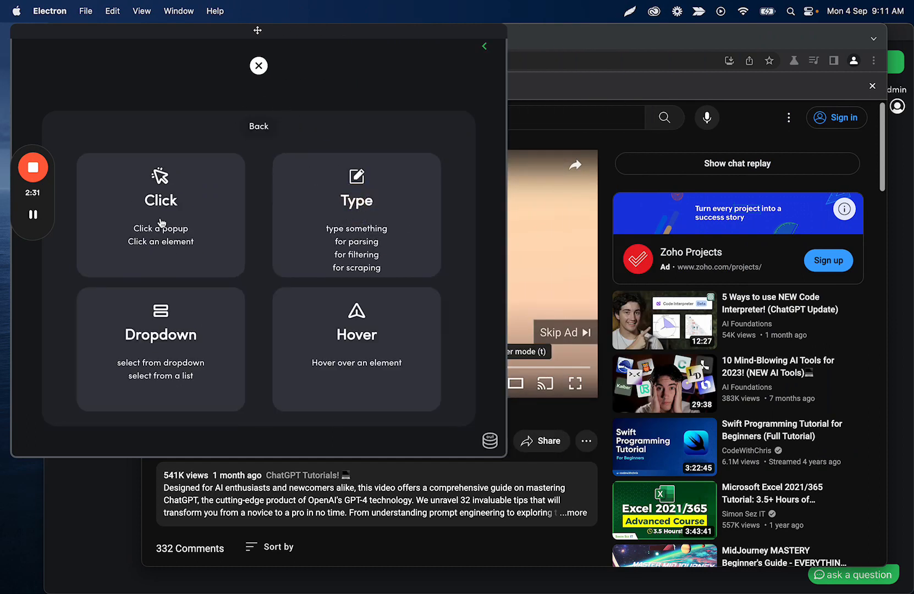
click(160, 213)
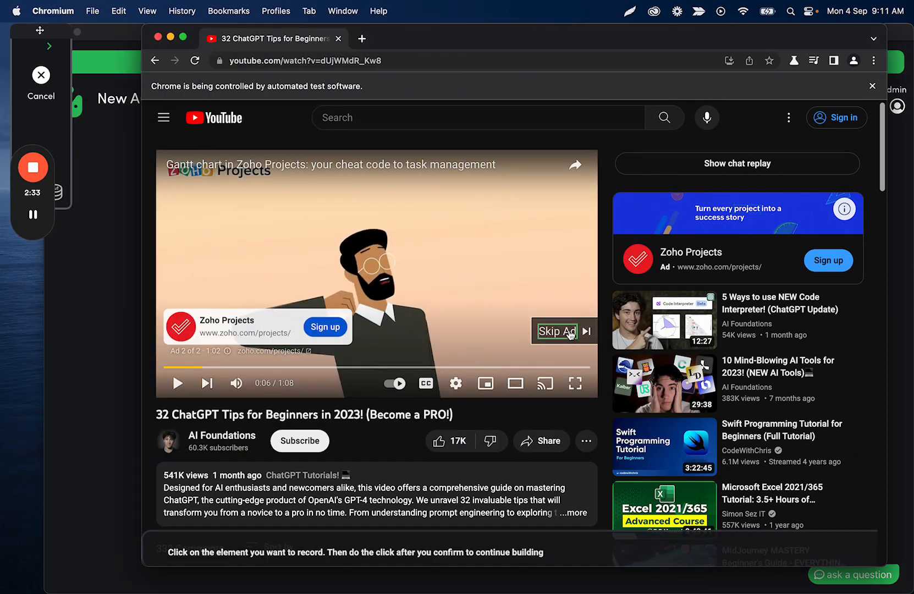
click(556, 332)
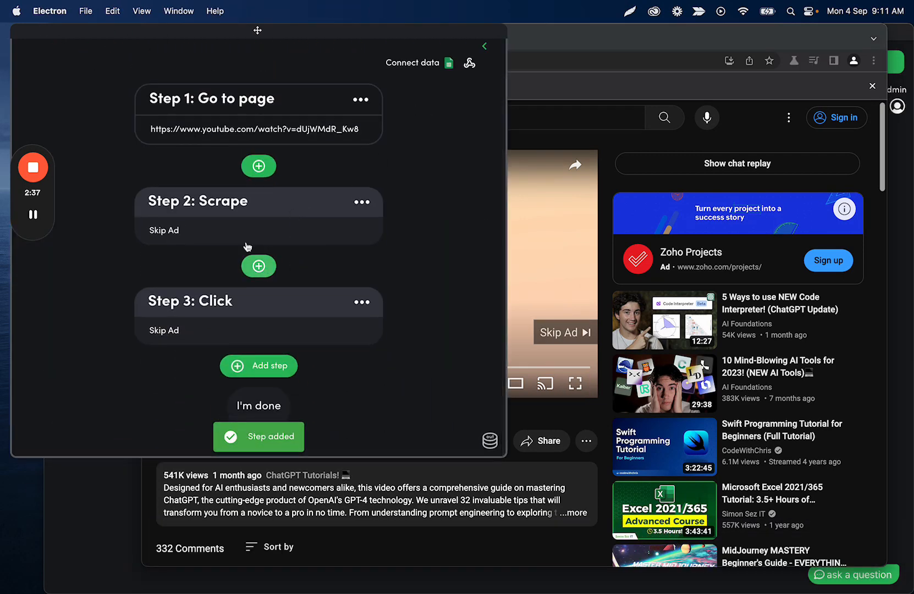
mouse_move(239, 119)
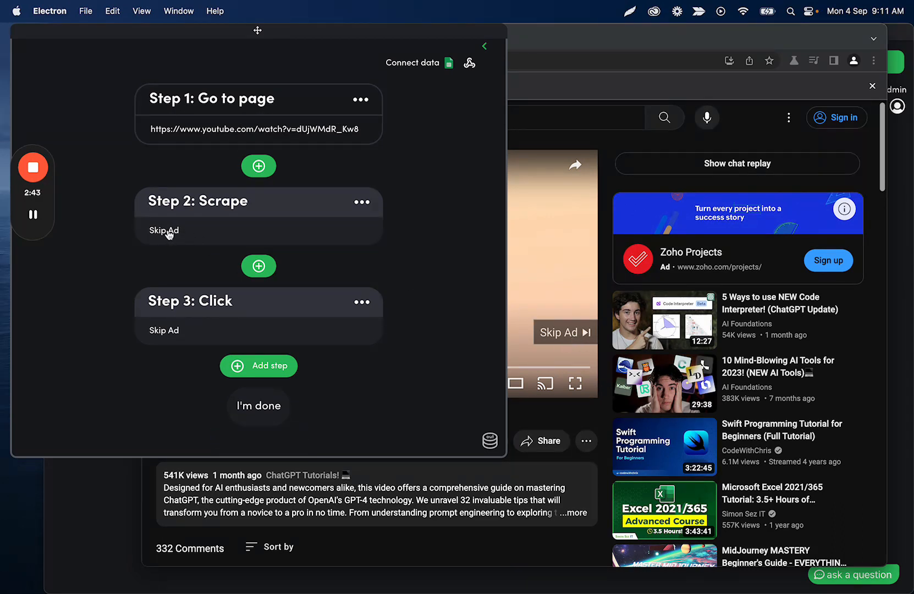
mouse_move(219, 291)
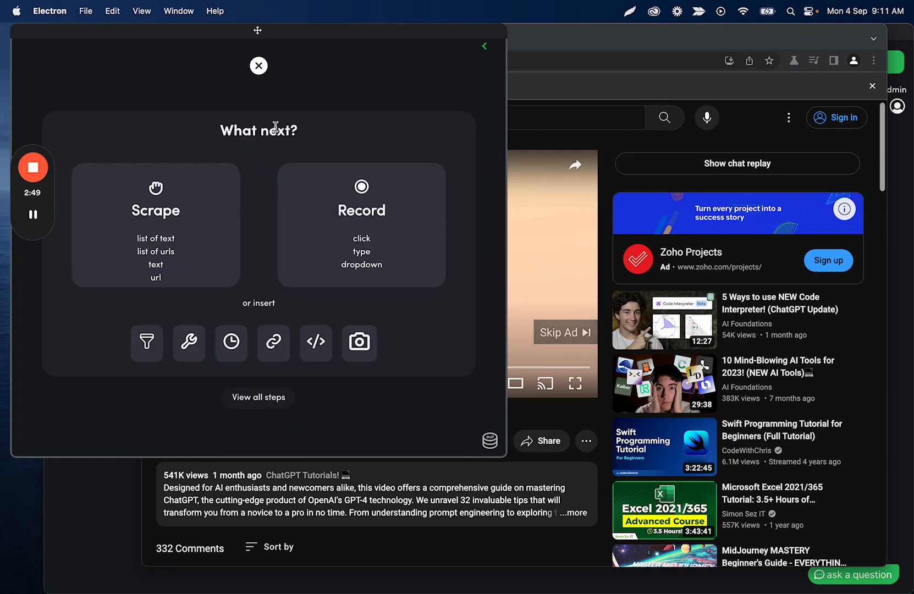
mouse_move(148, 342)
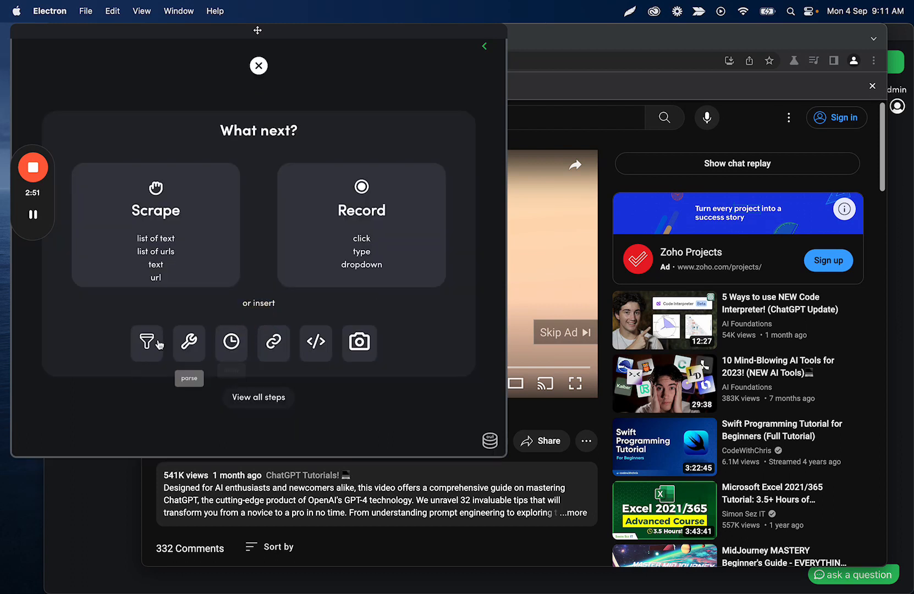
Add a filter: if step 2 does not include 'Skip Ad', go back to step 1, and save it
click(146, 342)
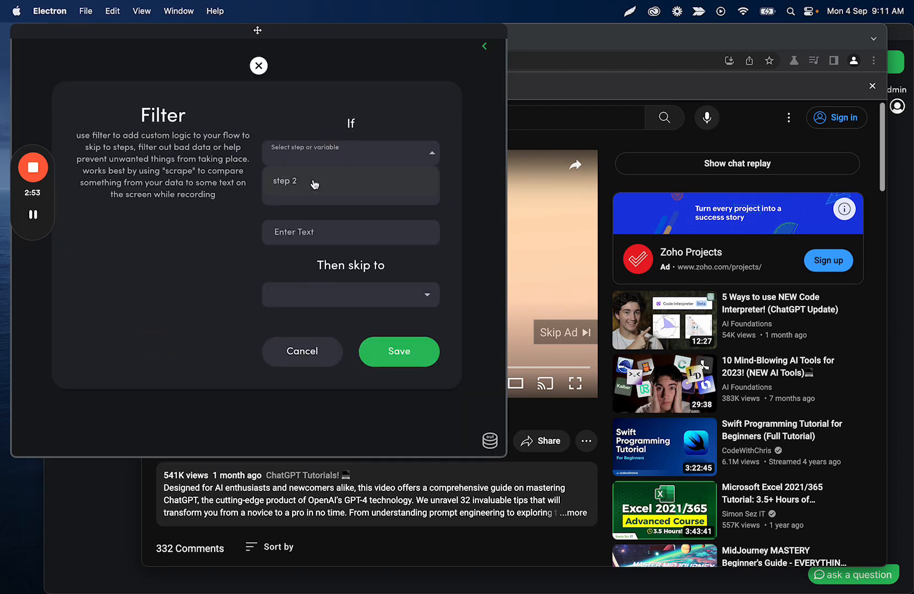
click(285, 181)
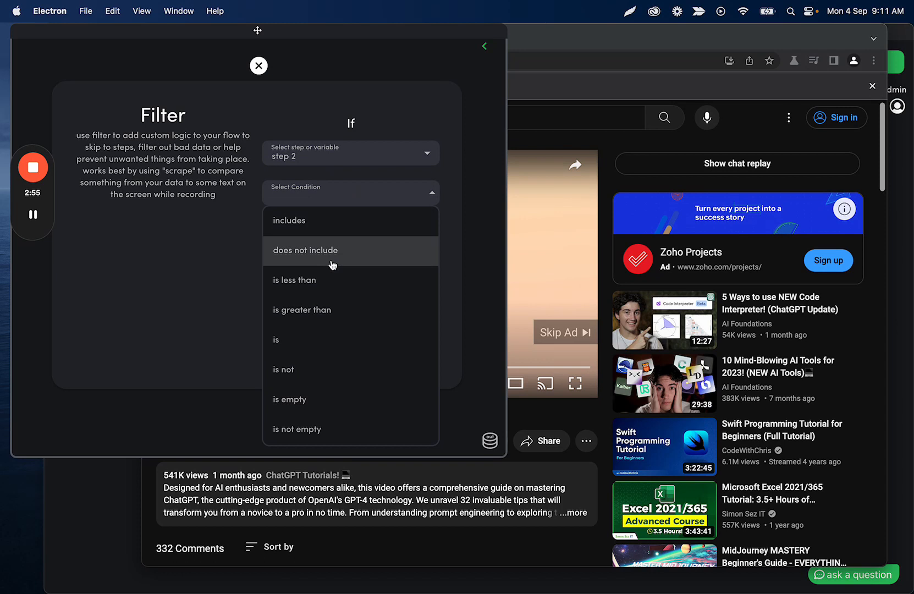
click(288, 220)
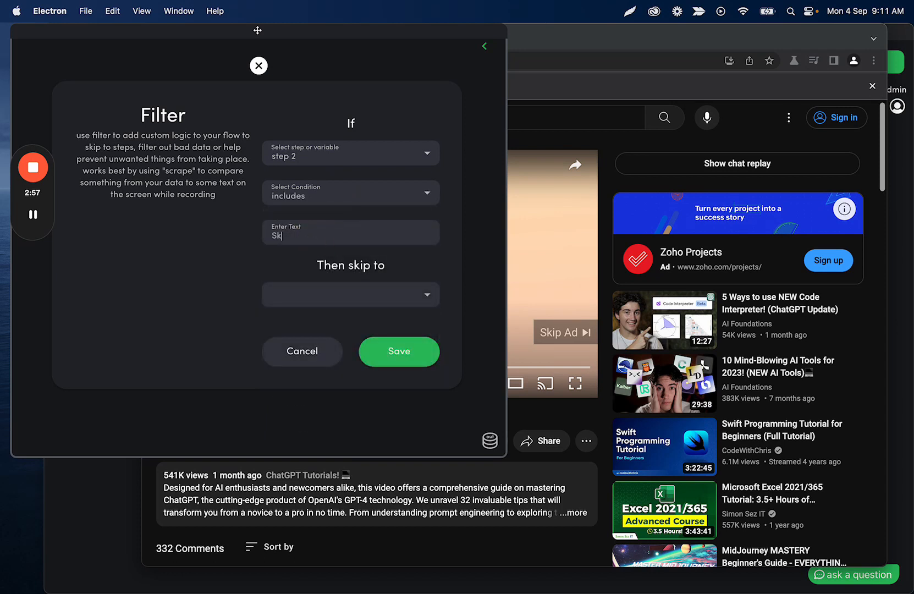
click(351, 193)
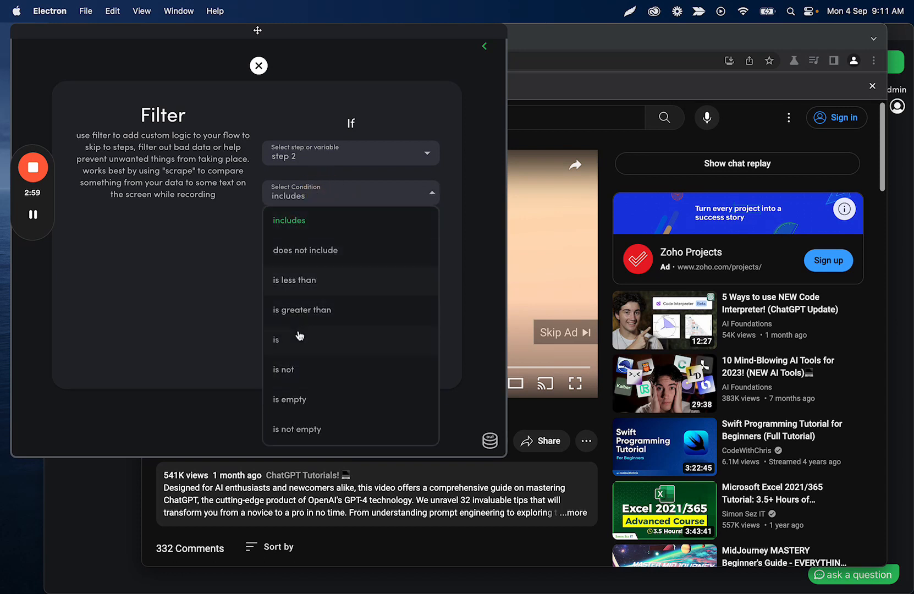
click(289, 220)
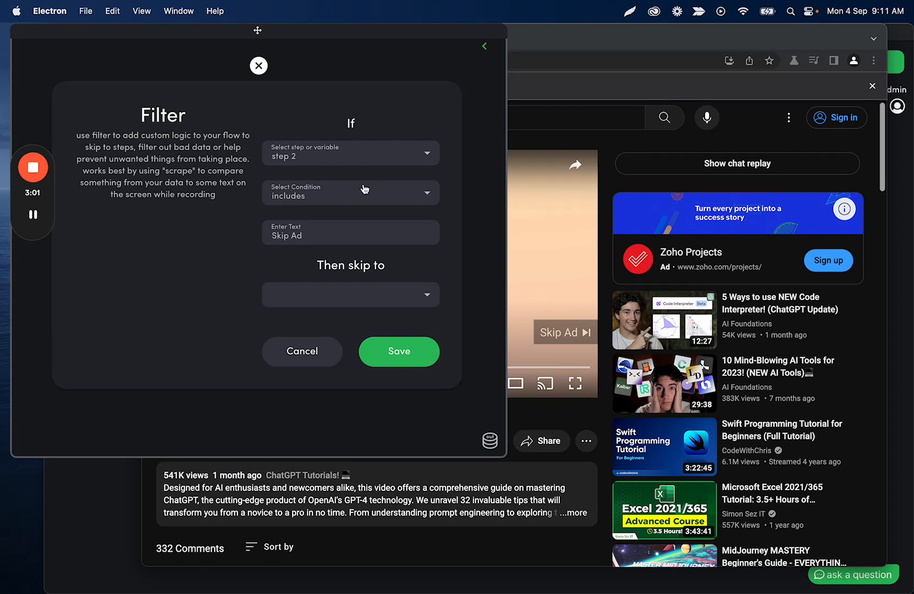
click(351, 295)
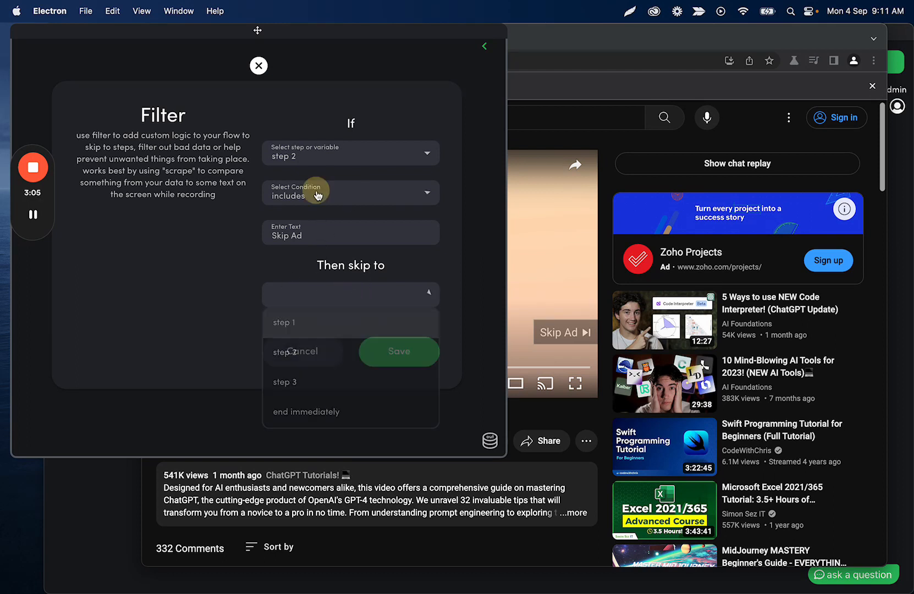
click(350, 193)
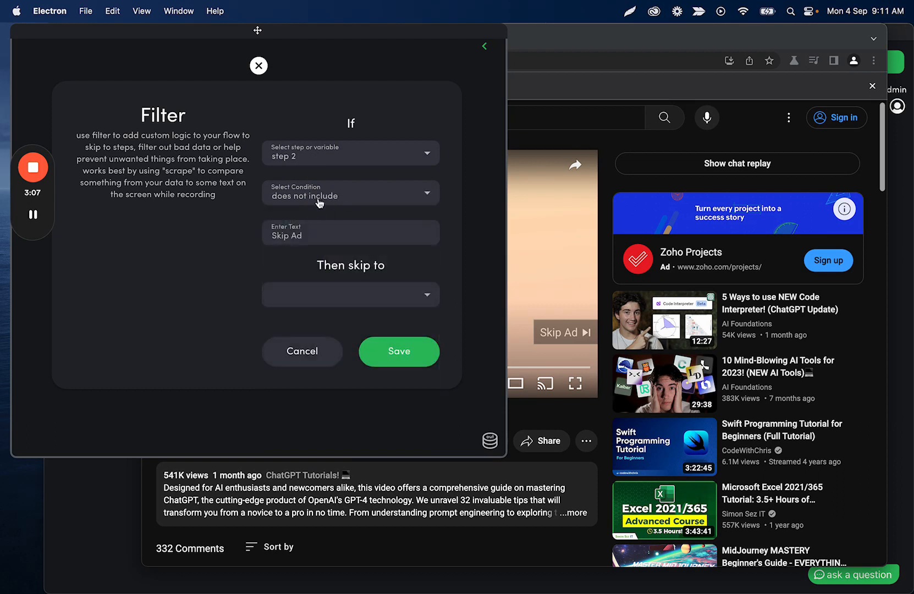
click(351, 294)
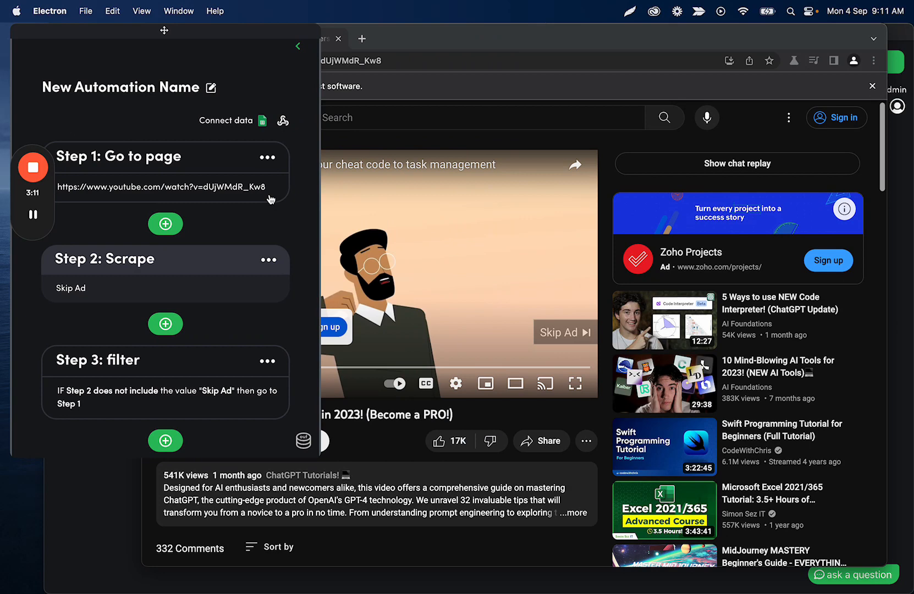
mouse_move(195, 229)
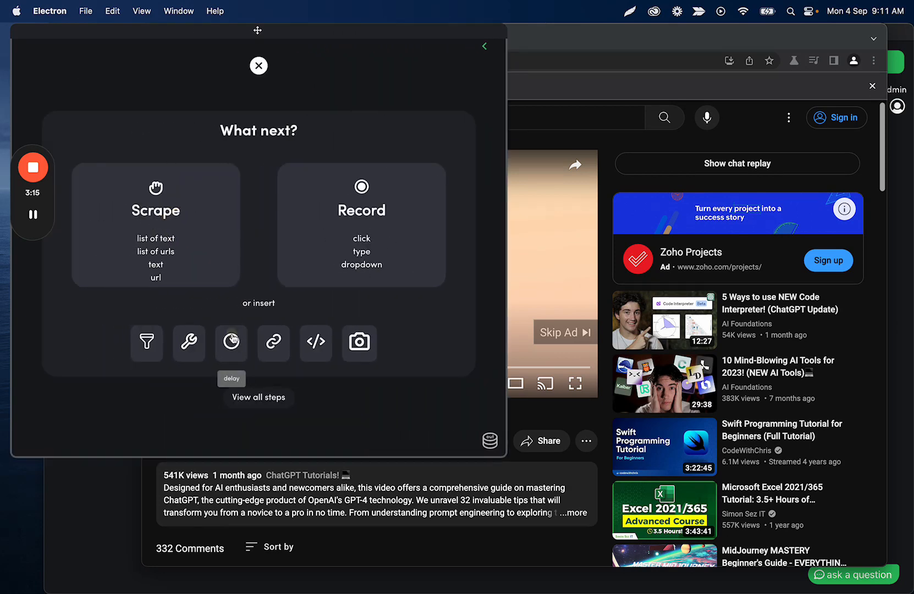
Insert a one-minute delay step right after the page visit and save it
click(231, 343)
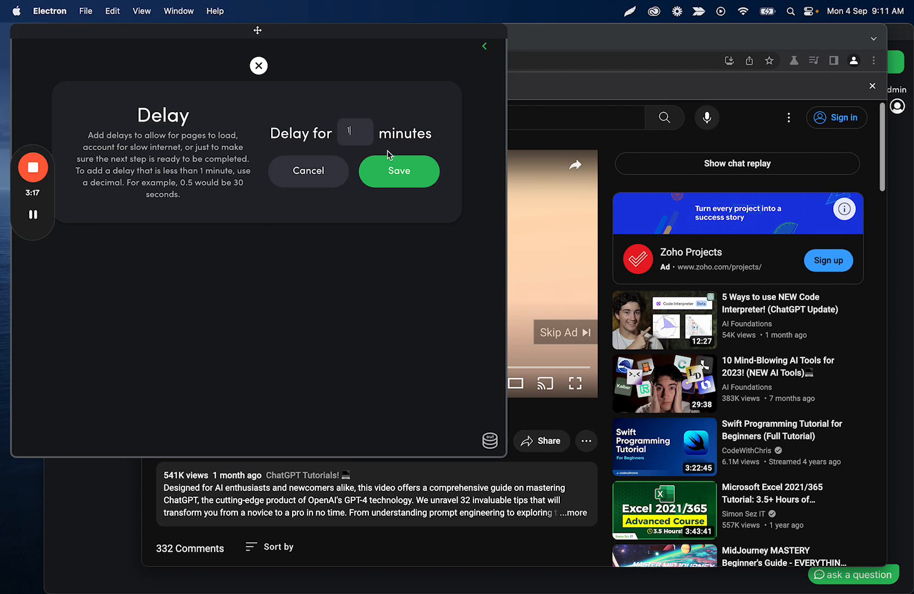
click(400, 170)
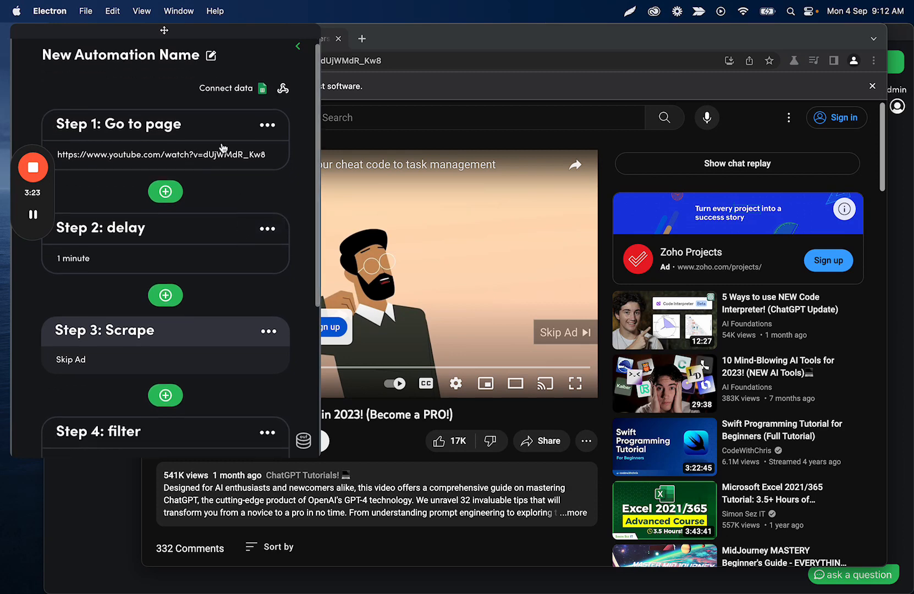
mouse_move(406, 51)
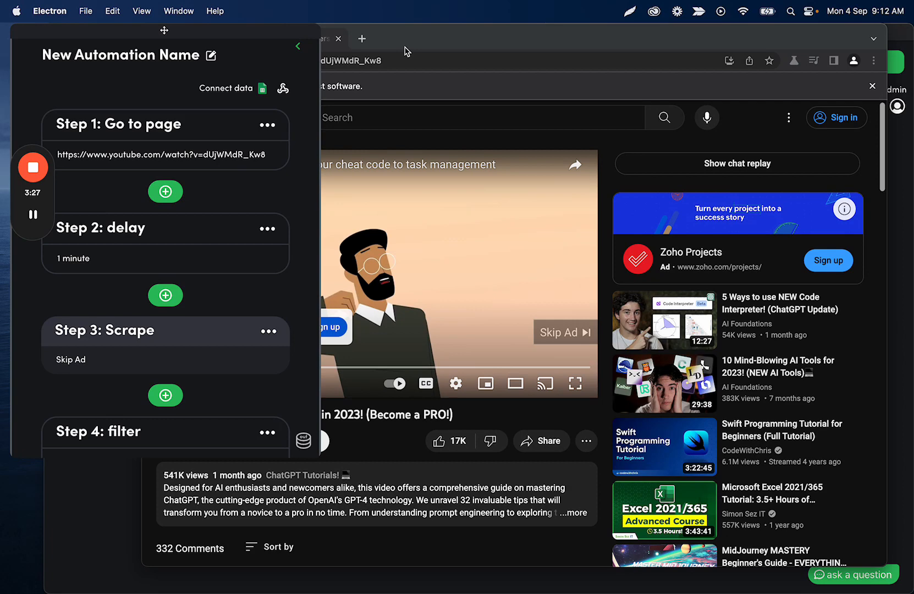
mouse_move(294, 164)
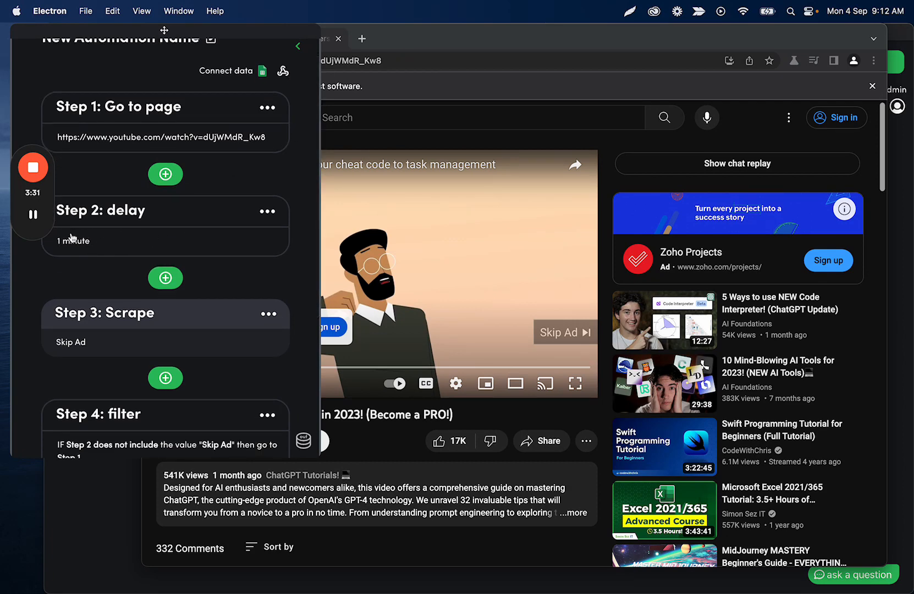
mouse_move(310, 239)
text(.05)
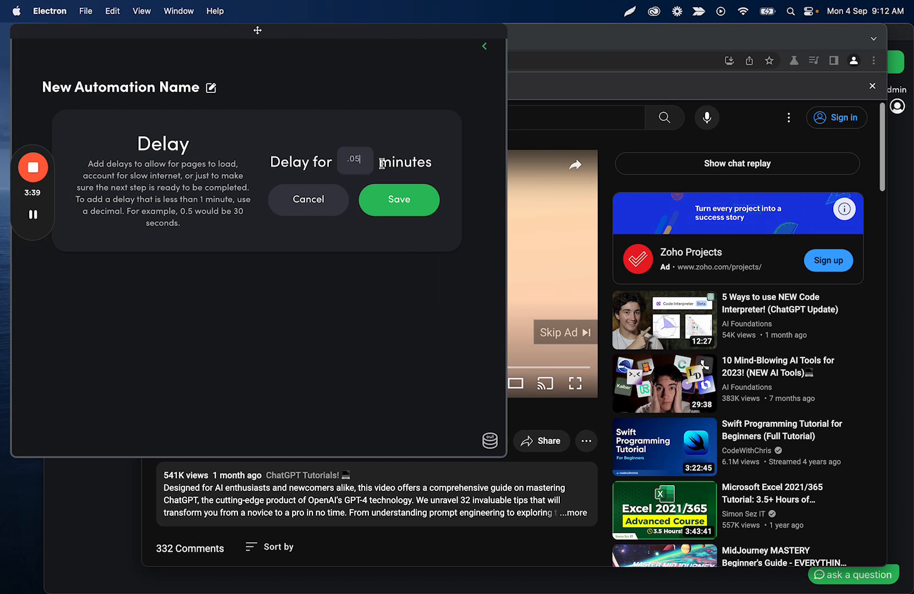
Save the delay step shortened to .05 minute
click(399, 200)
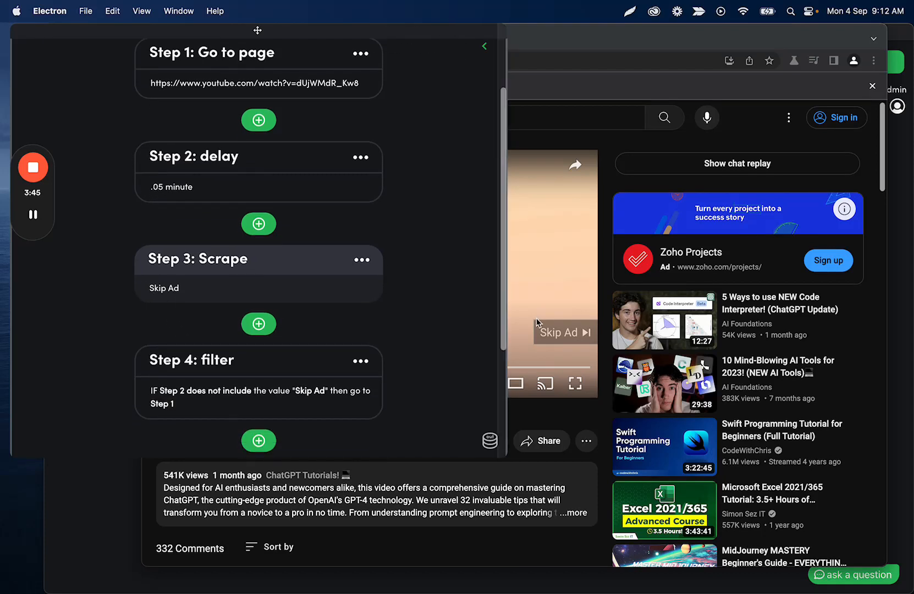
Save the filter checking step 3 for 'Skip Ad' and jumping to step 2 when missing
scroll(down, 3)
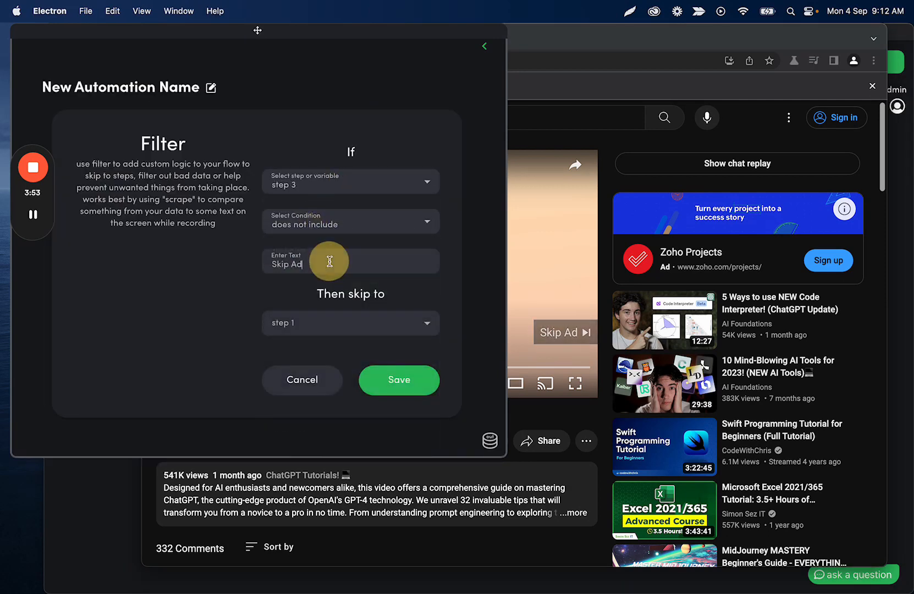
click(350, 324)
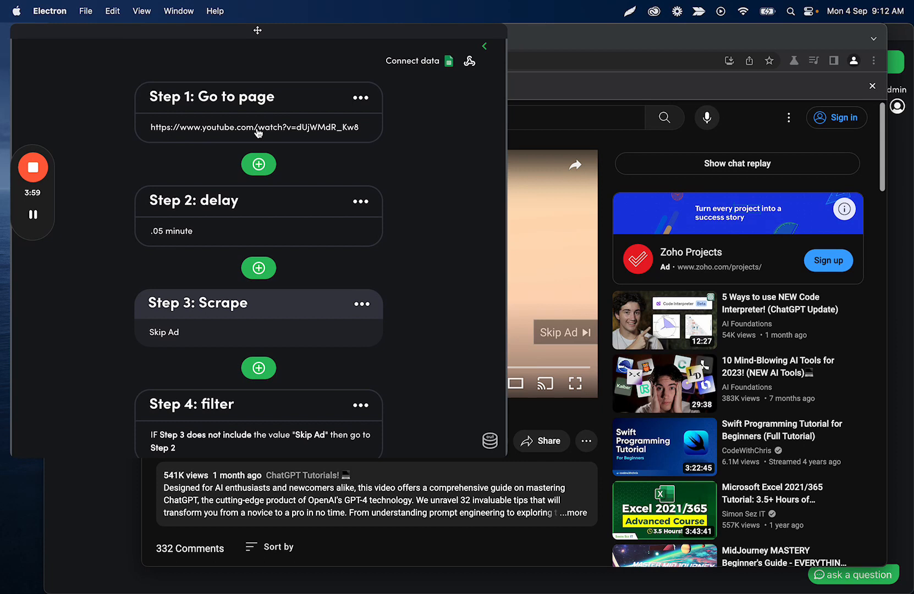
mouse_move(206, 238)
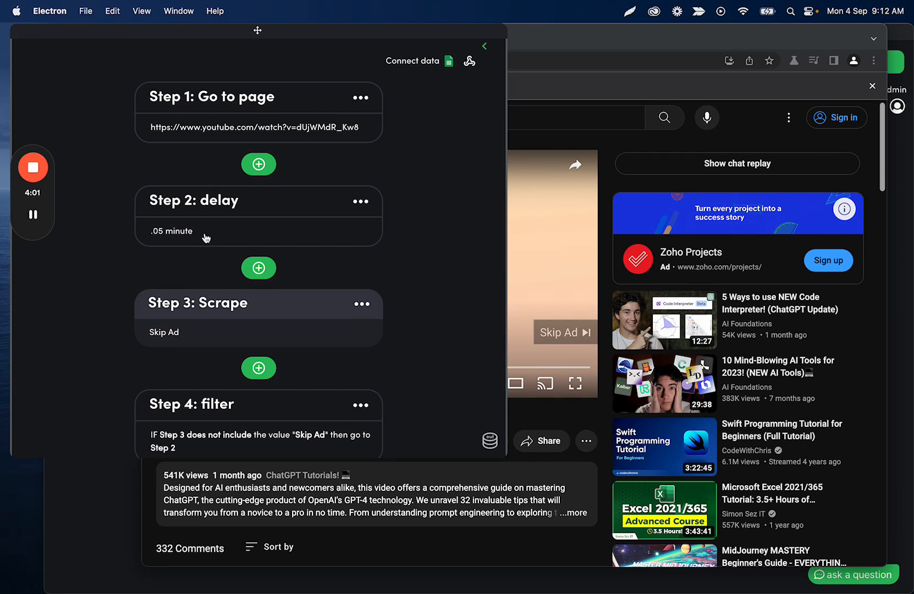
scroll(down, 3)
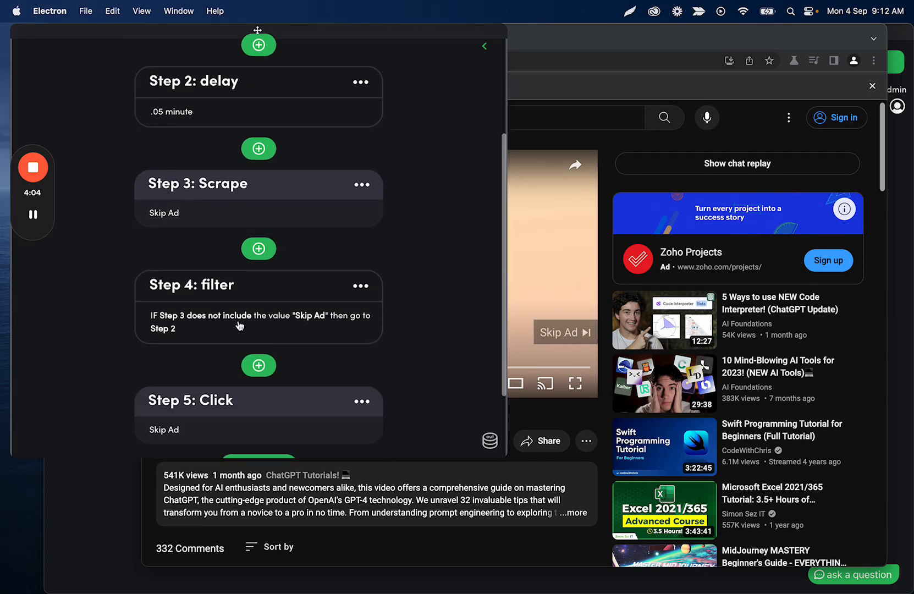
scroll(down, 3)
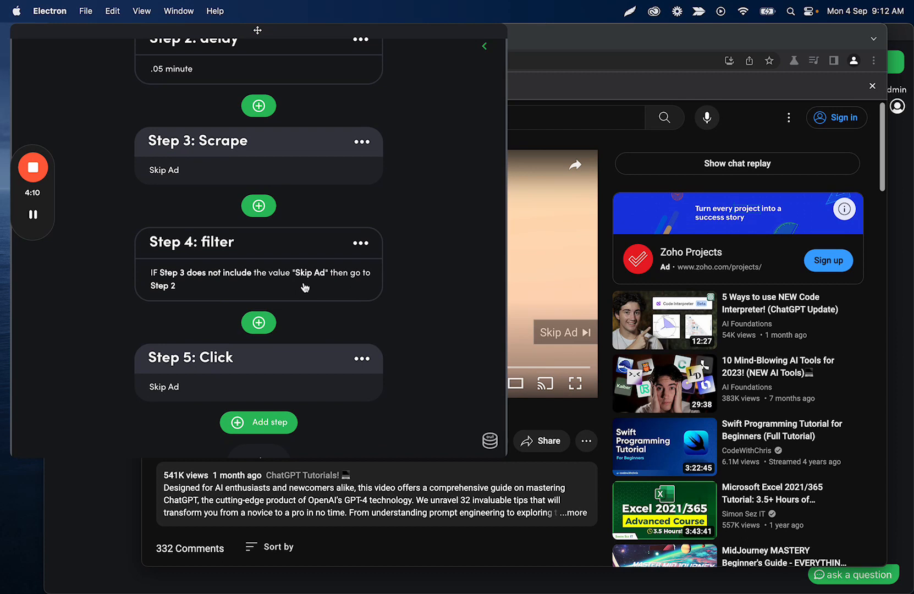
scroll(up, 3)
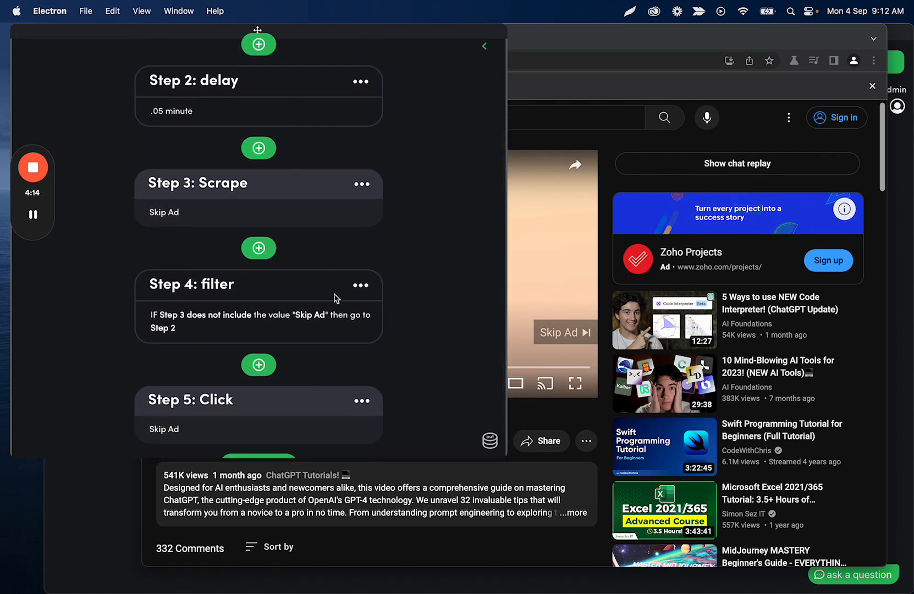
scroll(down, 3)
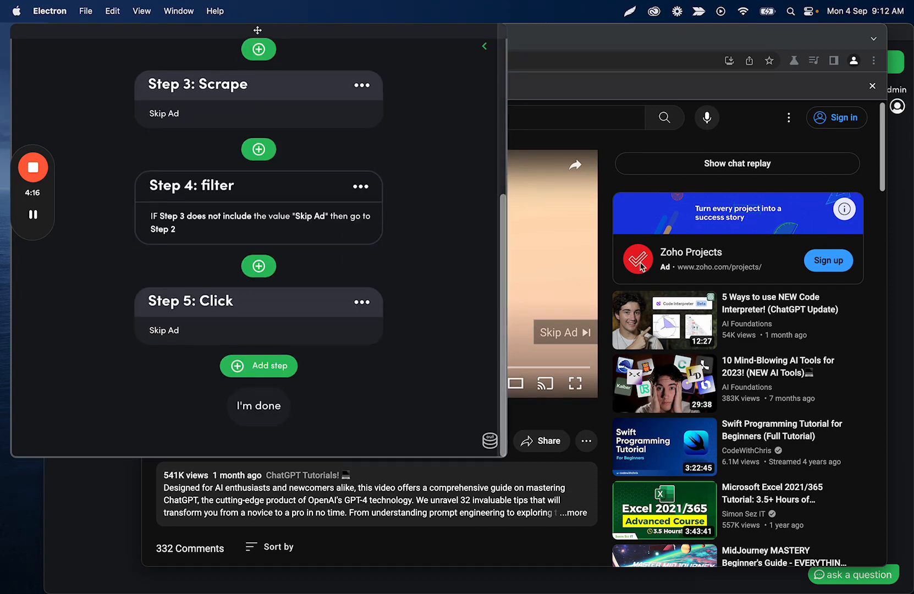
mouse_move(461, 85)
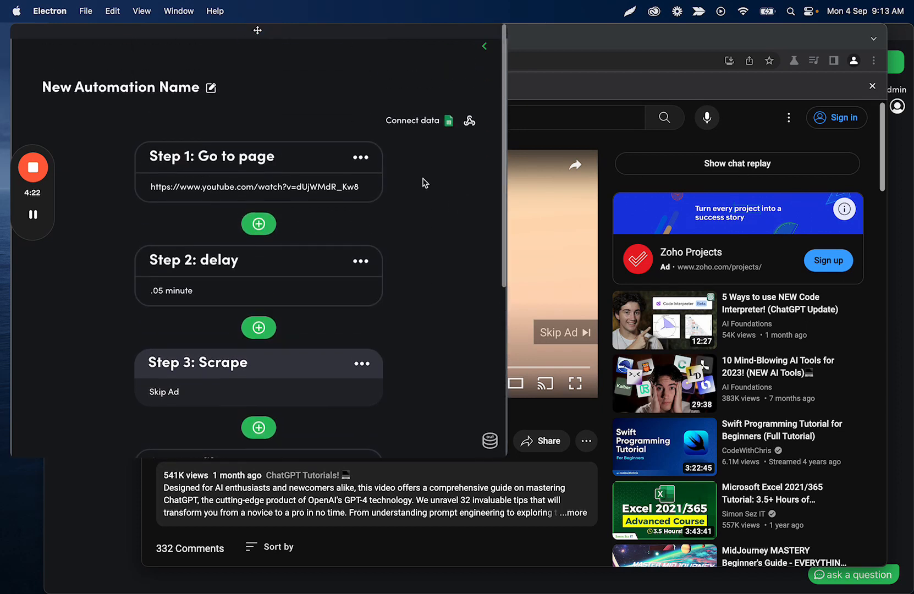
scroll(down, 3)
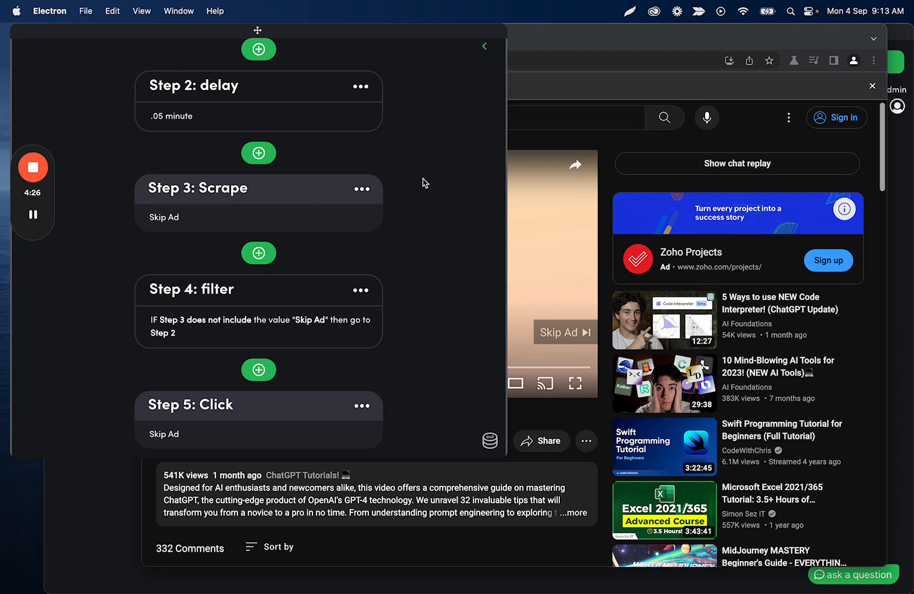
scroll(down, 3)
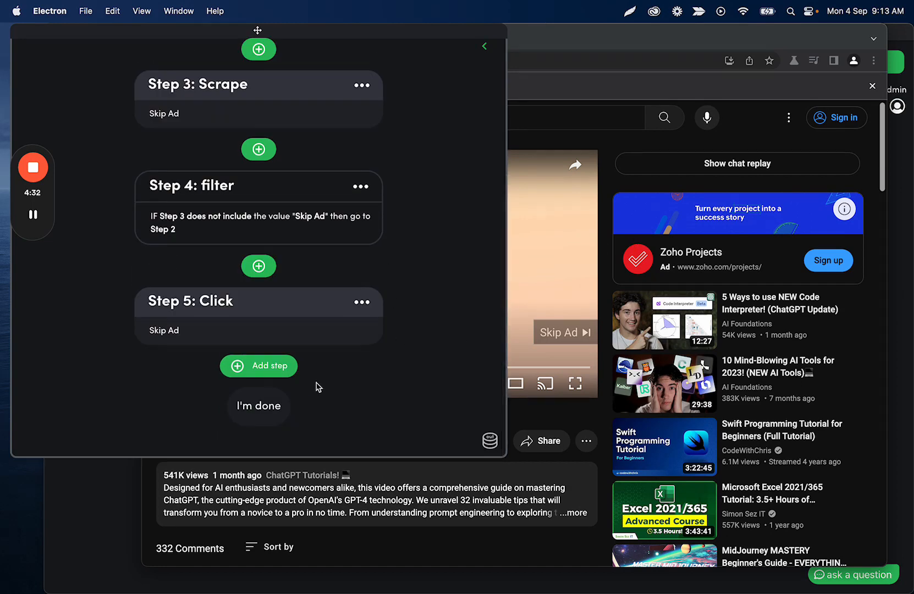
click(484, 46)
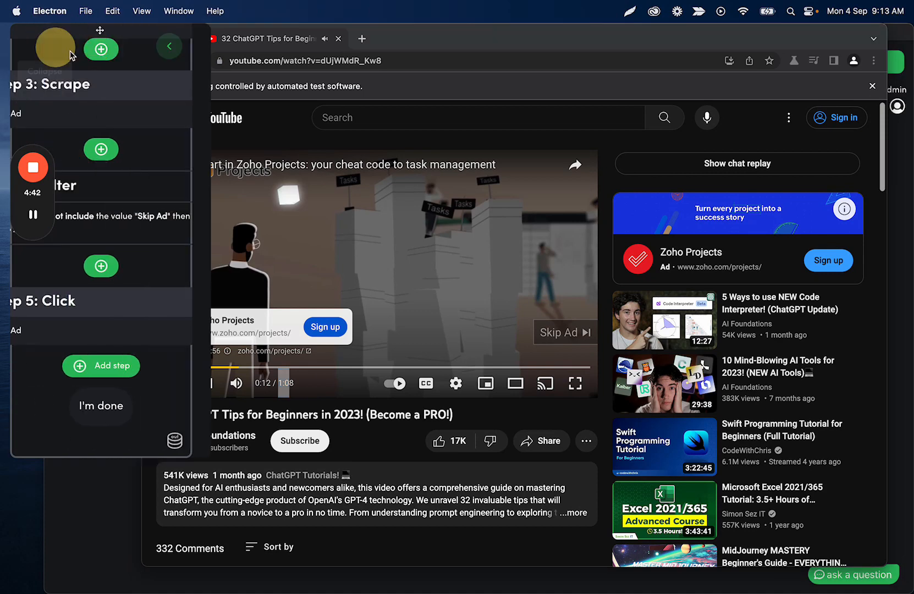
click(169, 46)
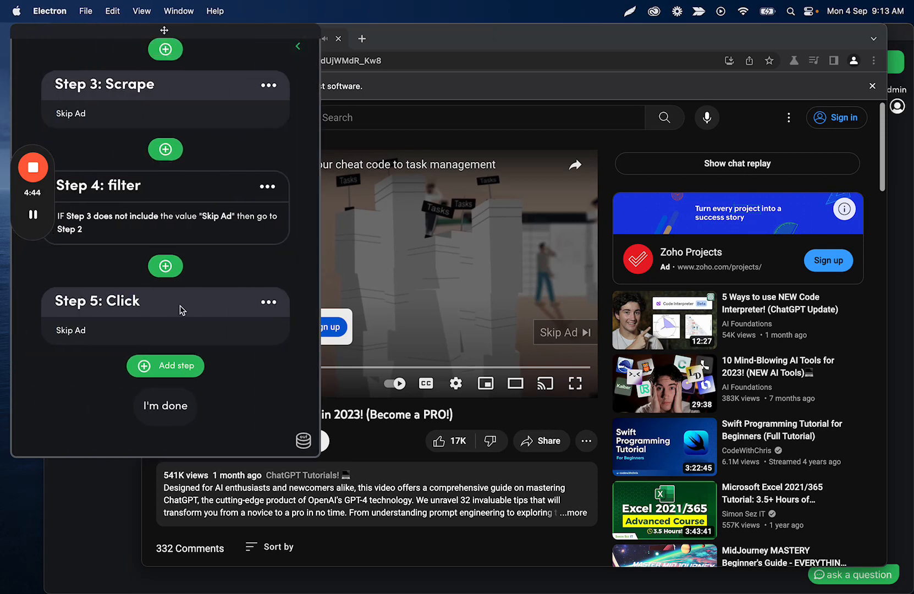
scroll(up, 3)
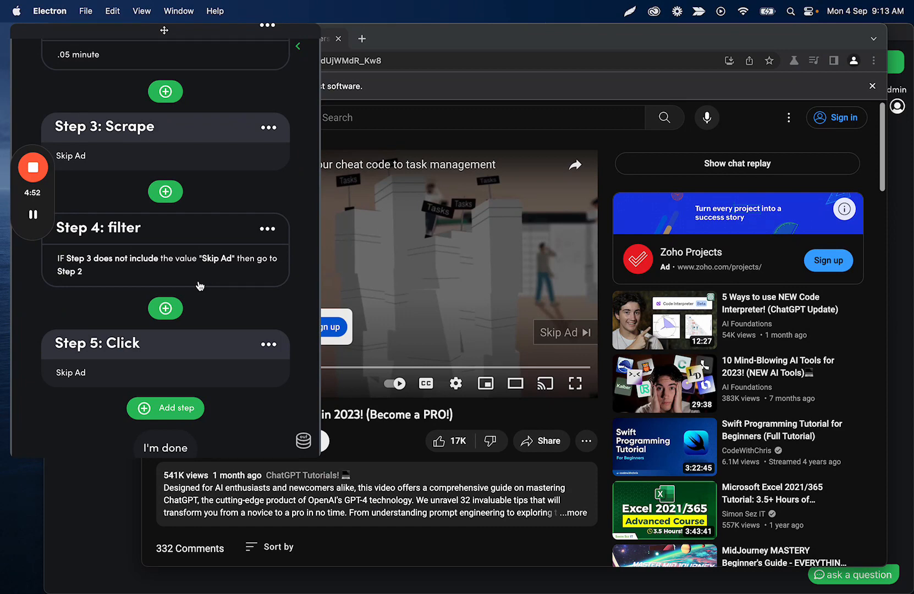
scroll(up, 3)
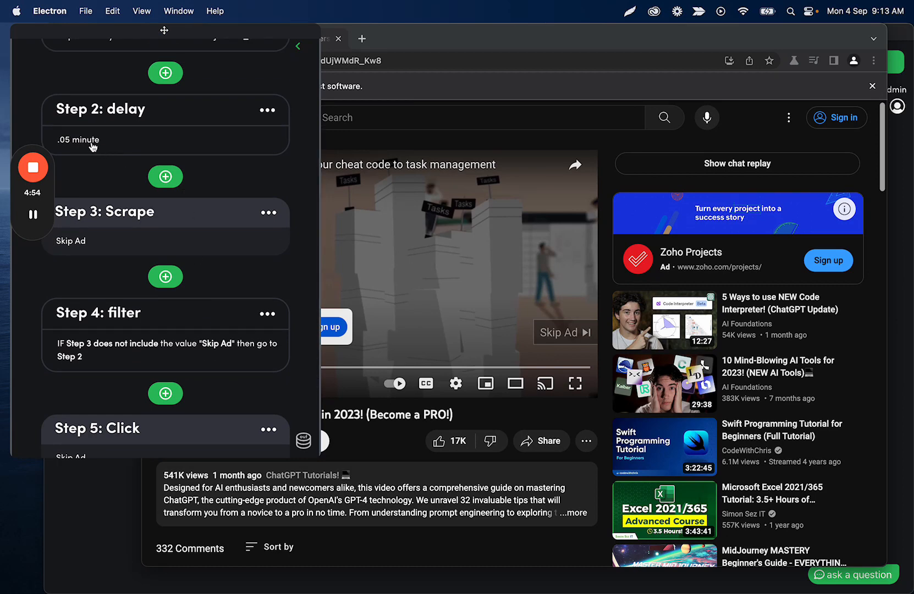
scroll(up, 3)
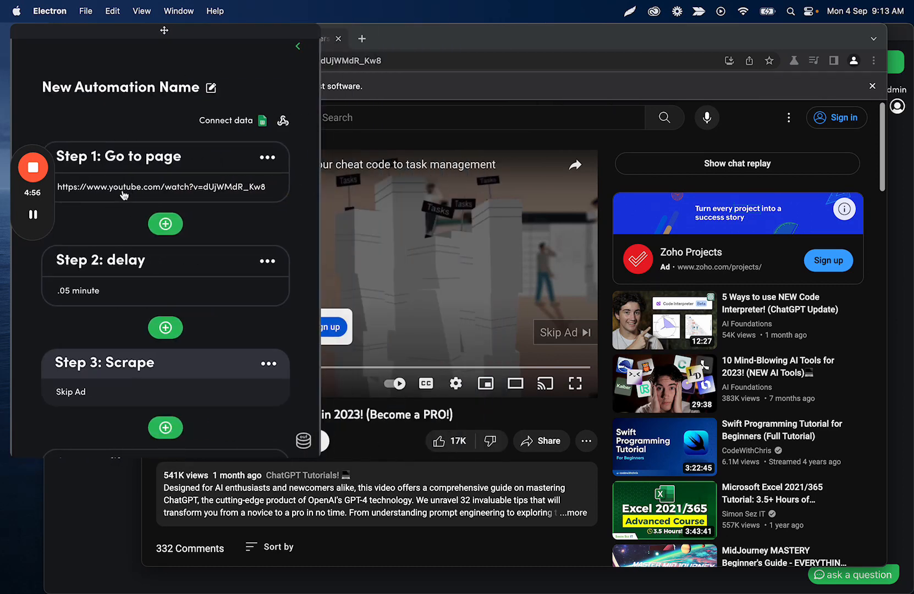
Change the step 2 delay from .05 to 0.5 minute and save it
click(100, 261)
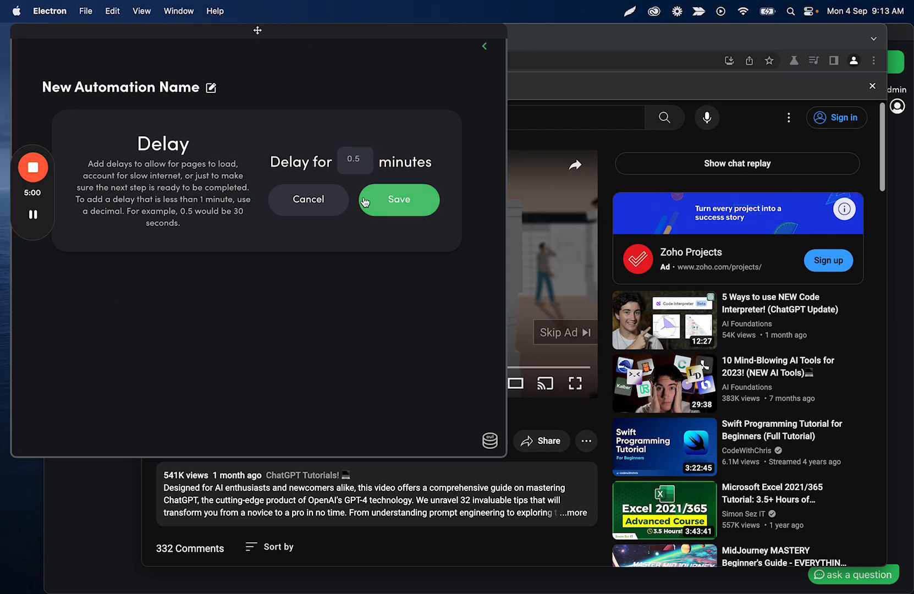
click(400, 199)
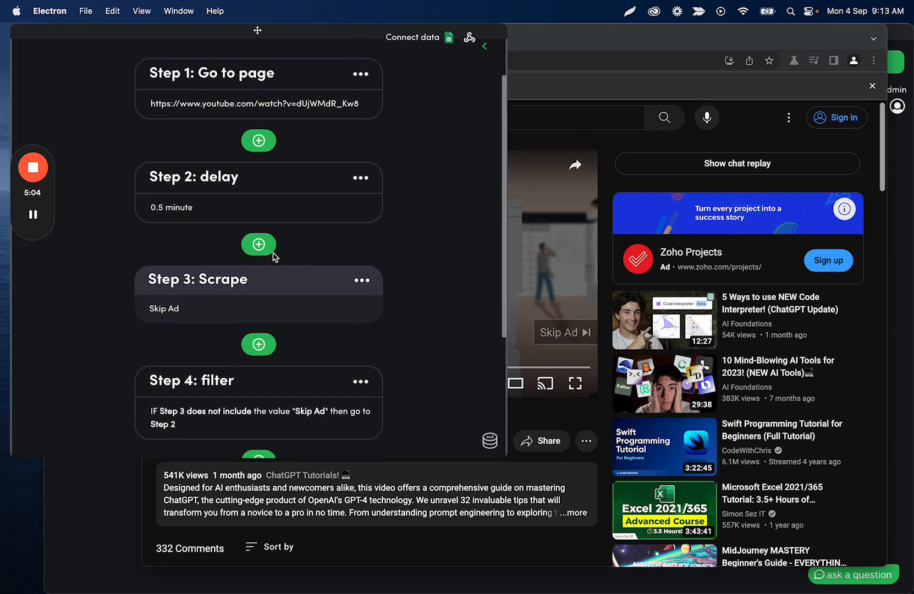
scroll(down, 3)
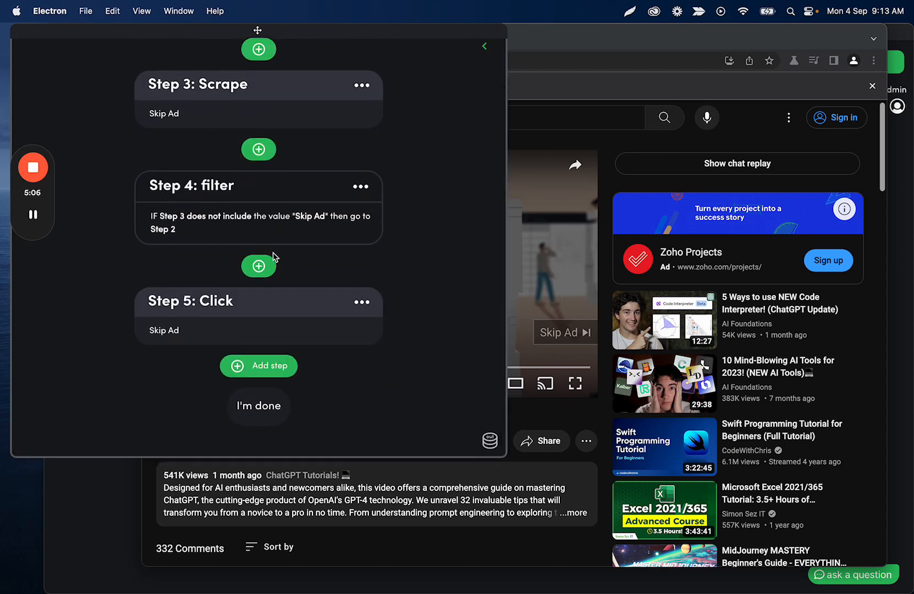
mouse_move(58, 169)
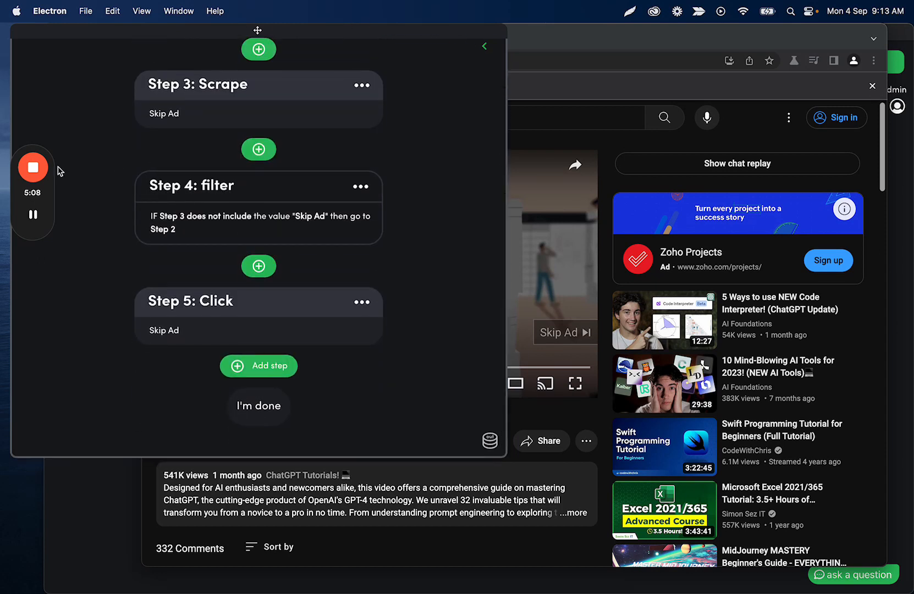